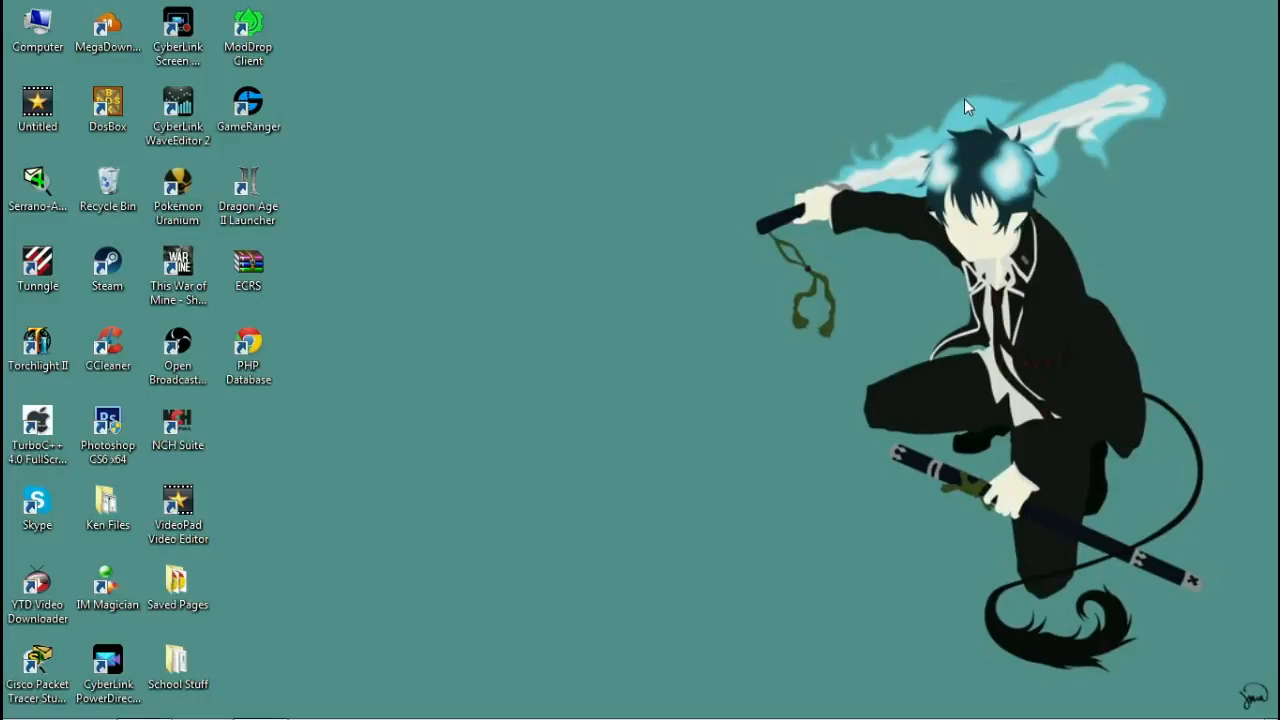
{"action": "mouse_move", "coordinate": [535, 76]}
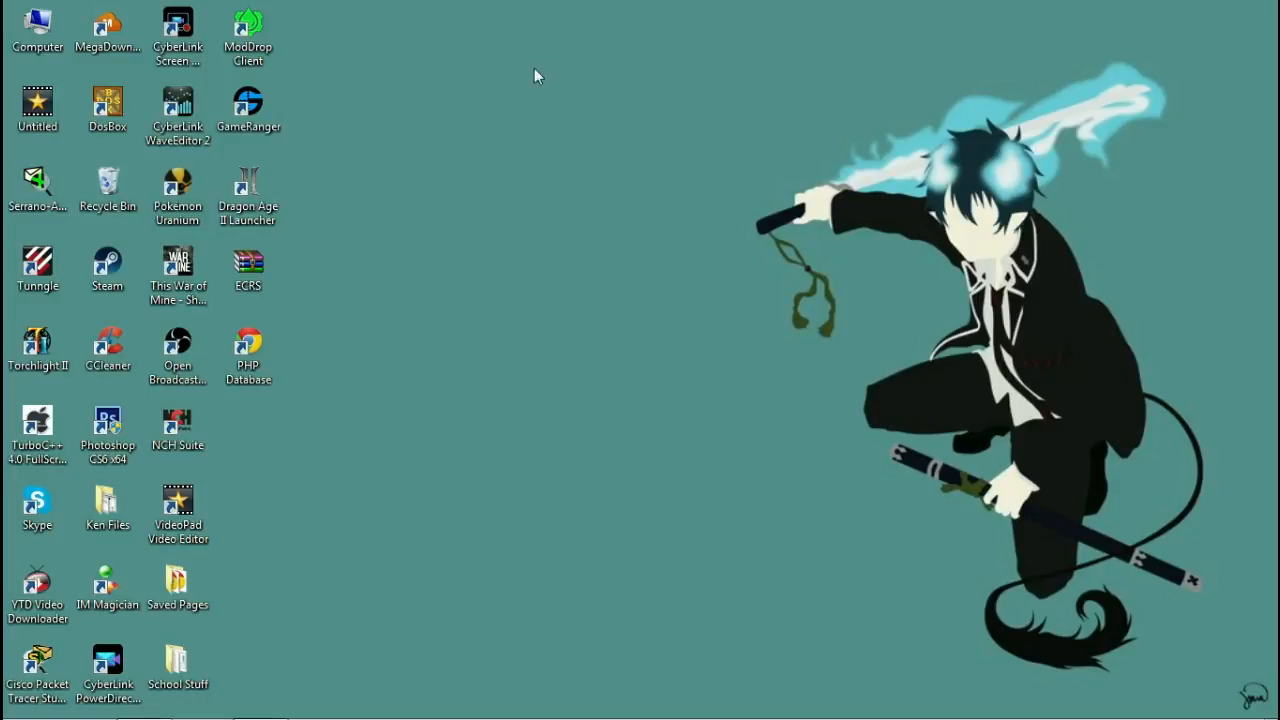
Launch the PHP Database web app and bring up the empty Add Student form
{"action": "left_click", "coordinate": [248, 350]}
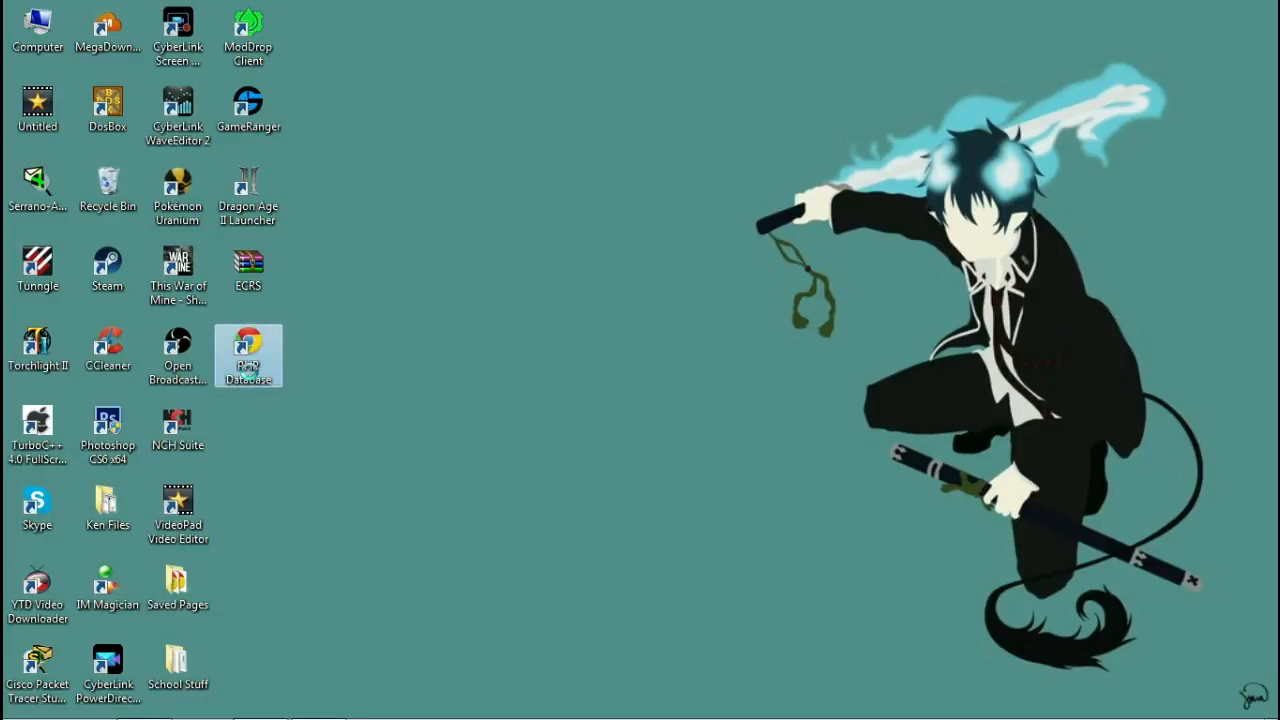
{"action": "double_click", "coordinate": [248, 355]}
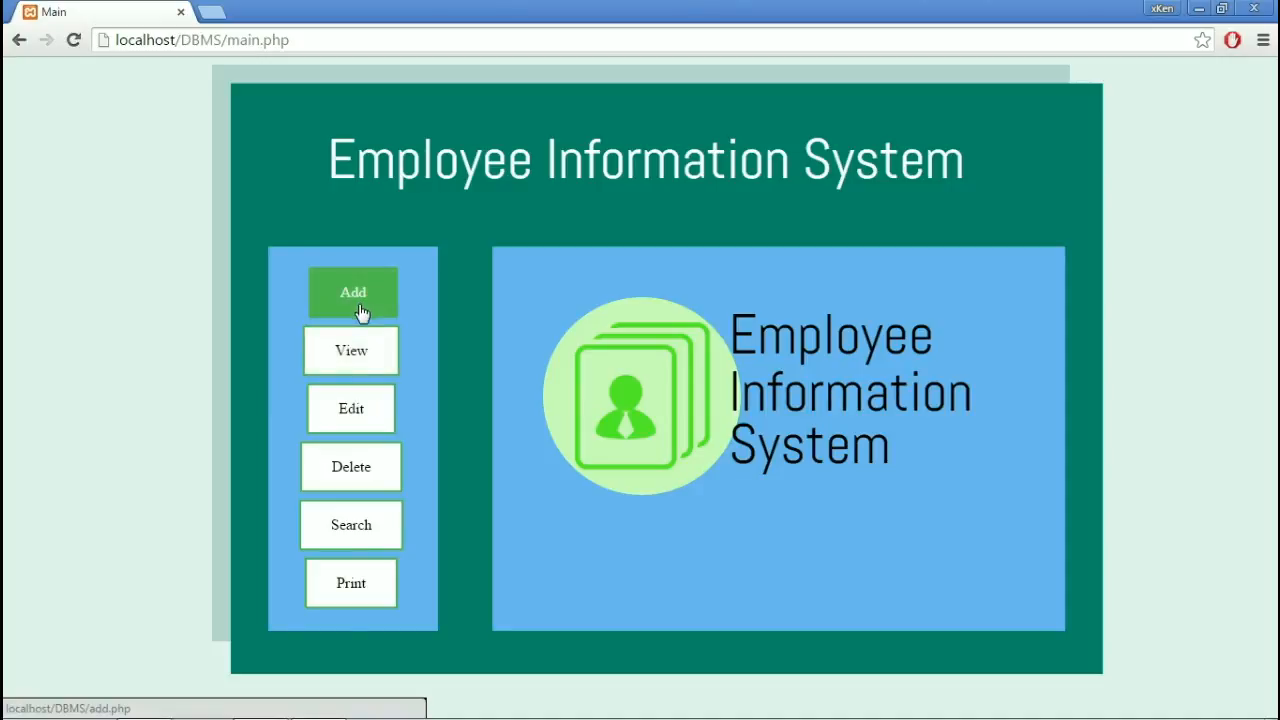
{"action": "mouse_move", "coordinate": [351, 408]}
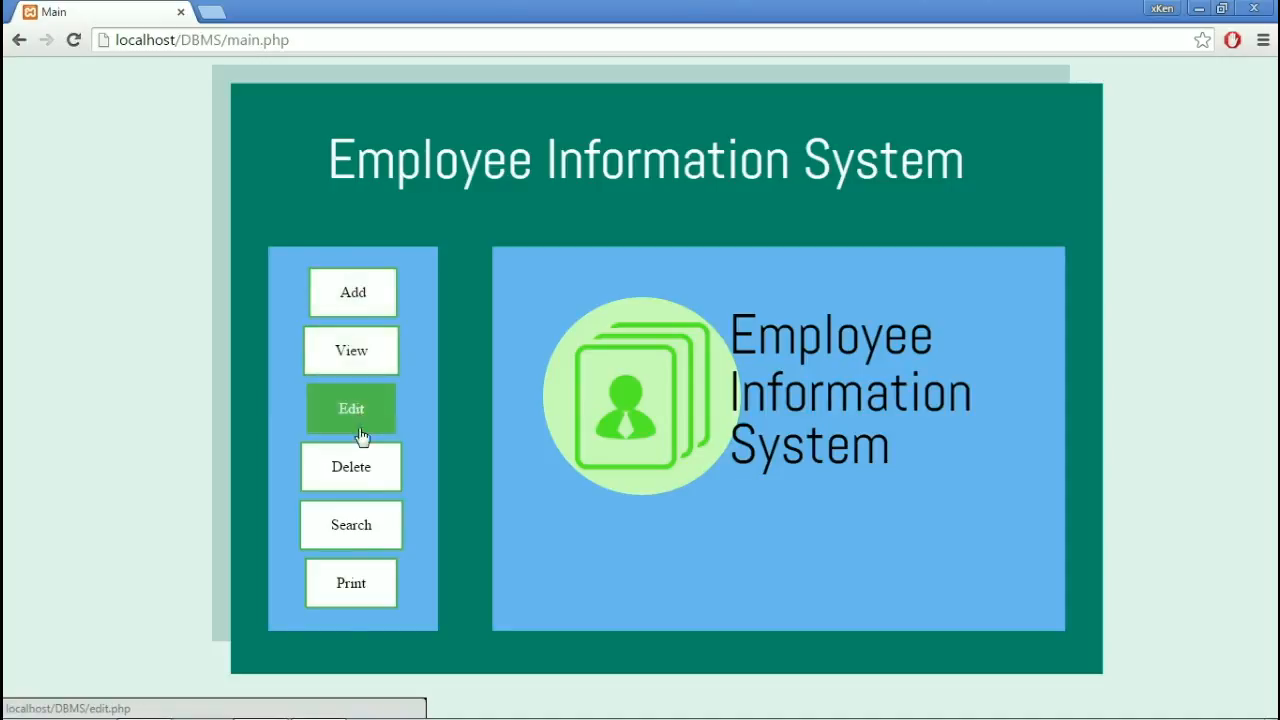
{"action": "mouse_move", "coordinate": [351, 583]}
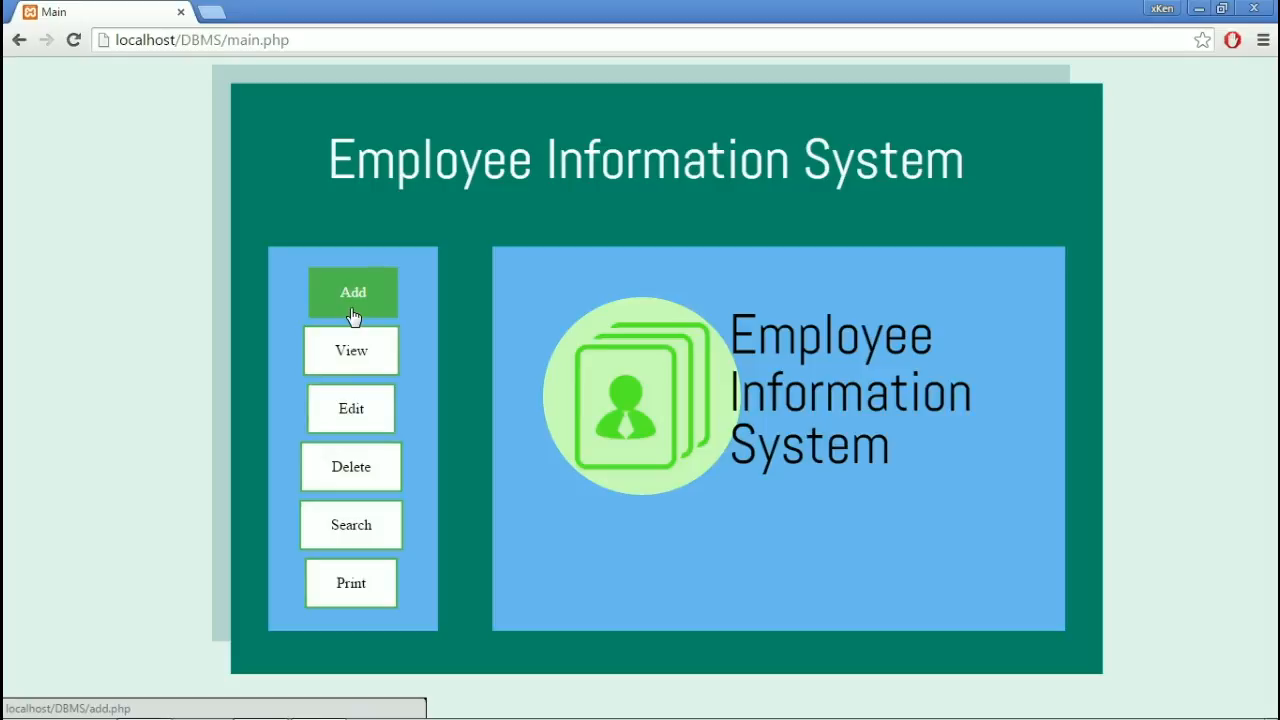
{"action": "left_click", "coordinate": [352, 292]}
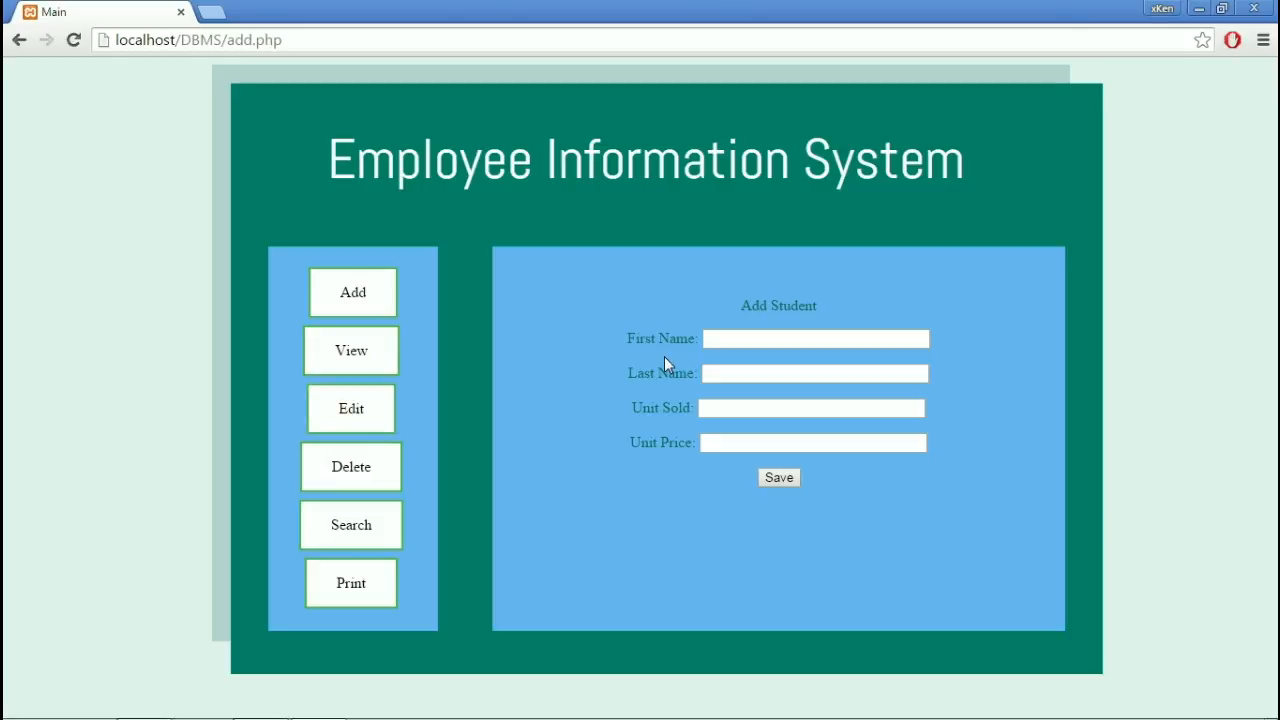
Enter Sample Sample with 400 units sold at a unit price of 400, and save
{"action": "left_click", "coordinate": [815, 338]}
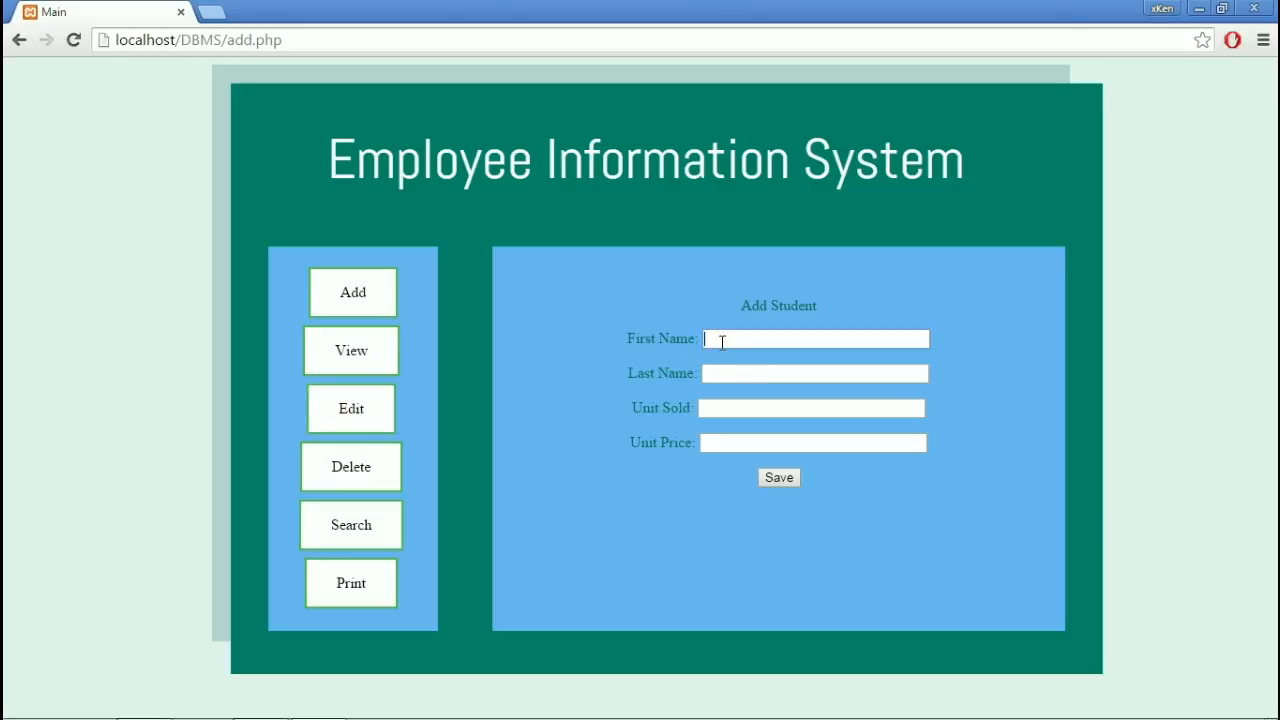
{"action": "type", "text": "S"}
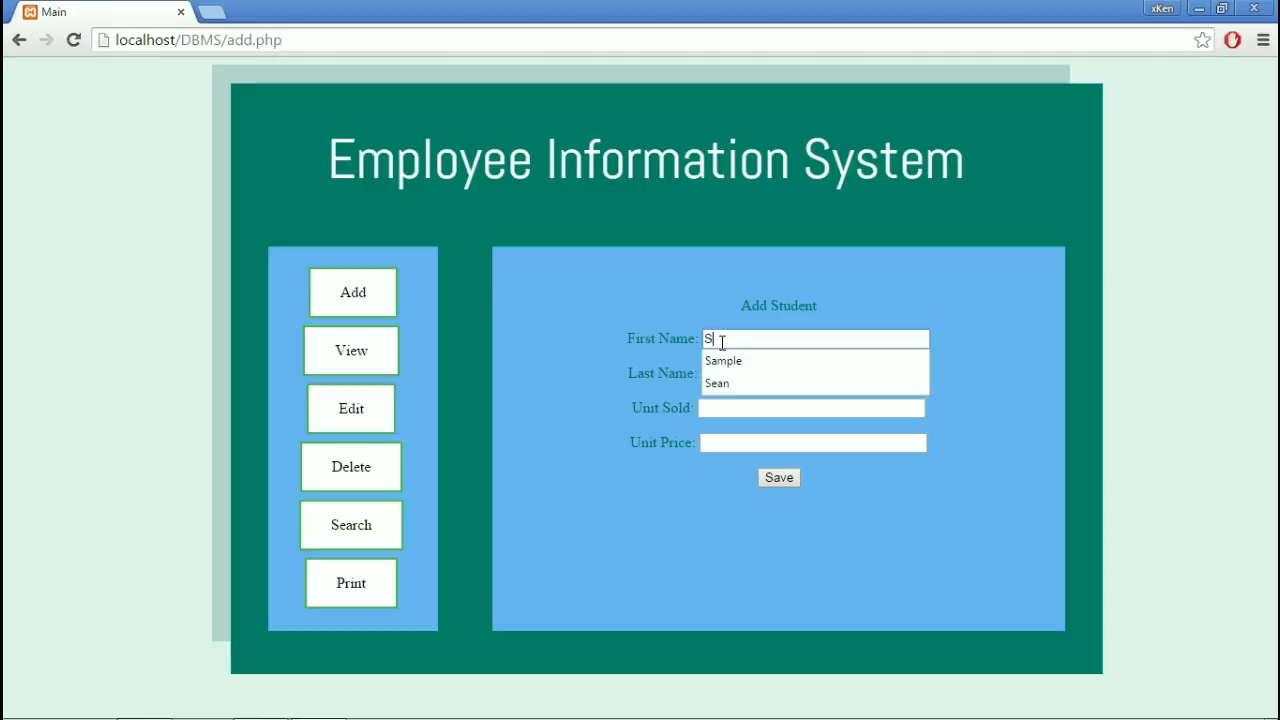
{"action": "left_click", "coordinate": [723, 360]}
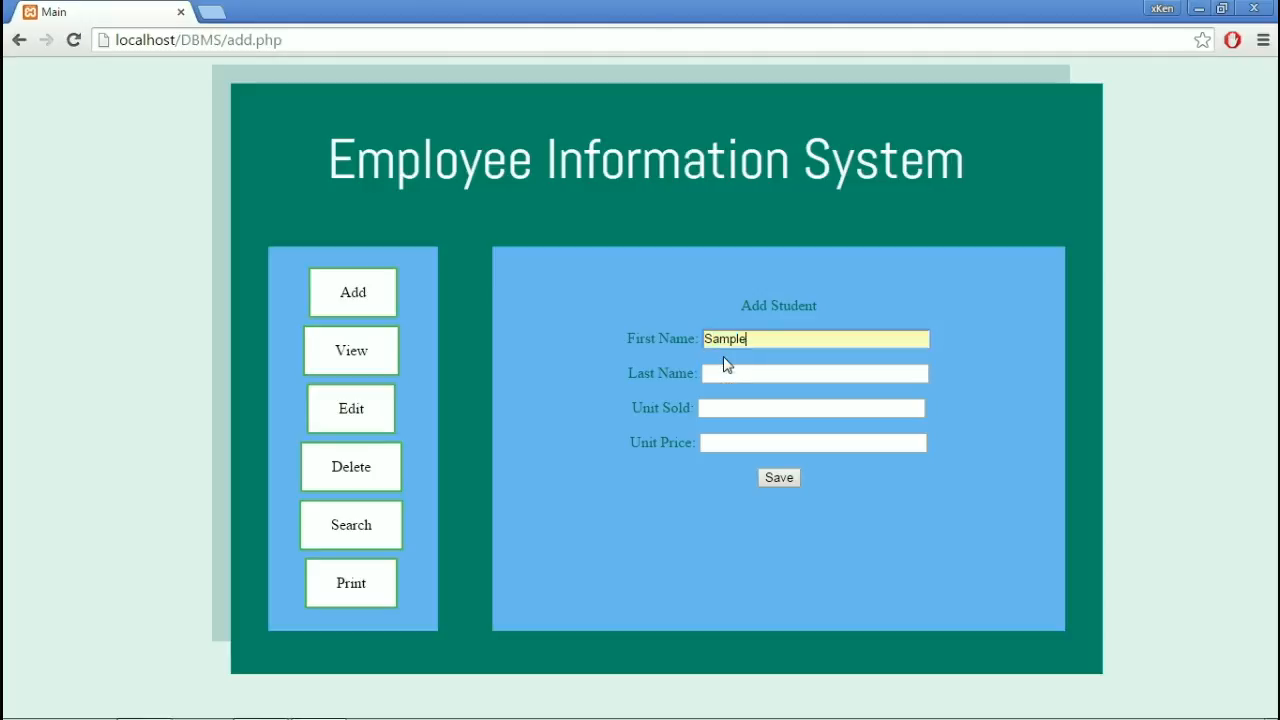
{"action": "type", "text": "Sa"}
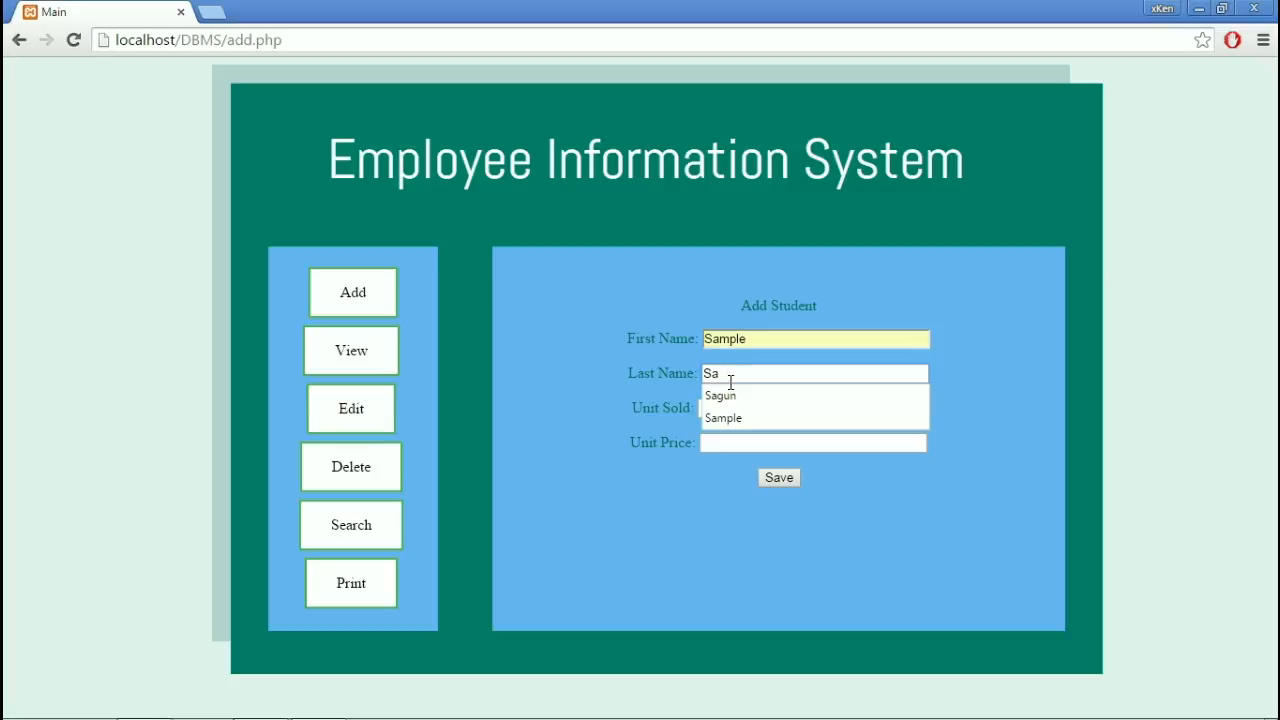
{"action": "left_click", "coordinate": [722, 417]}
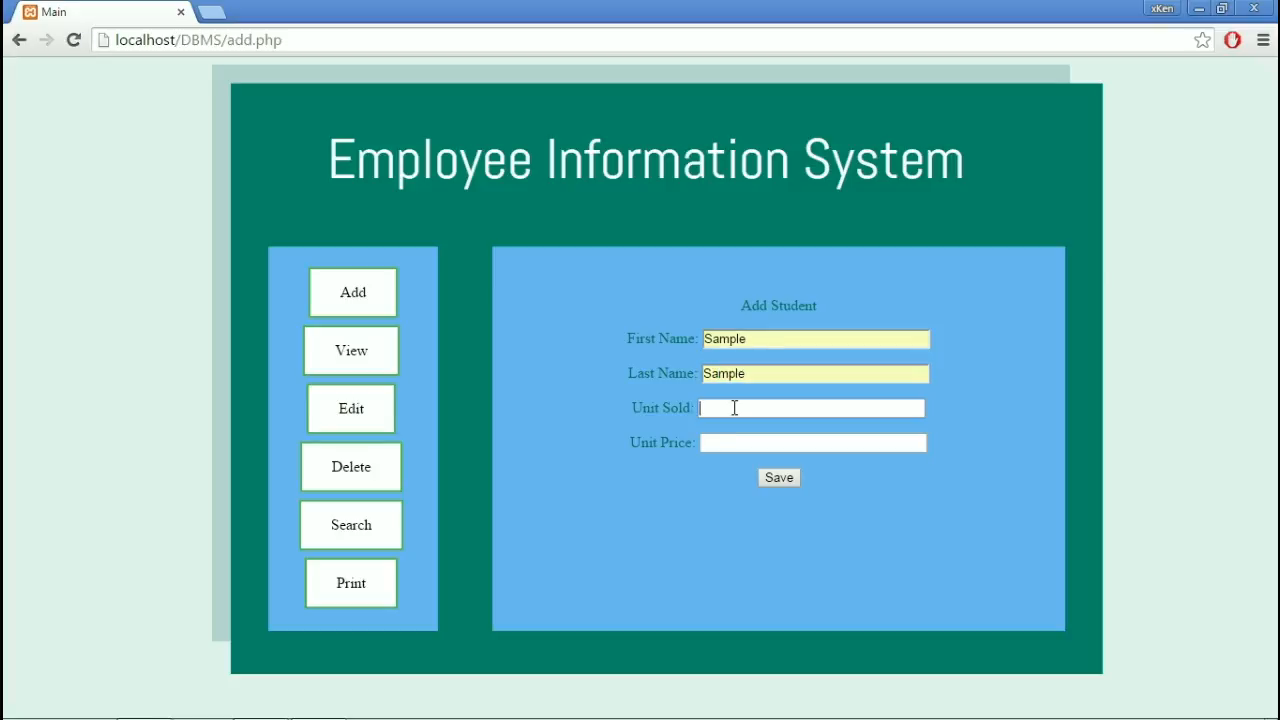
{"action": "type", "text": "400"}
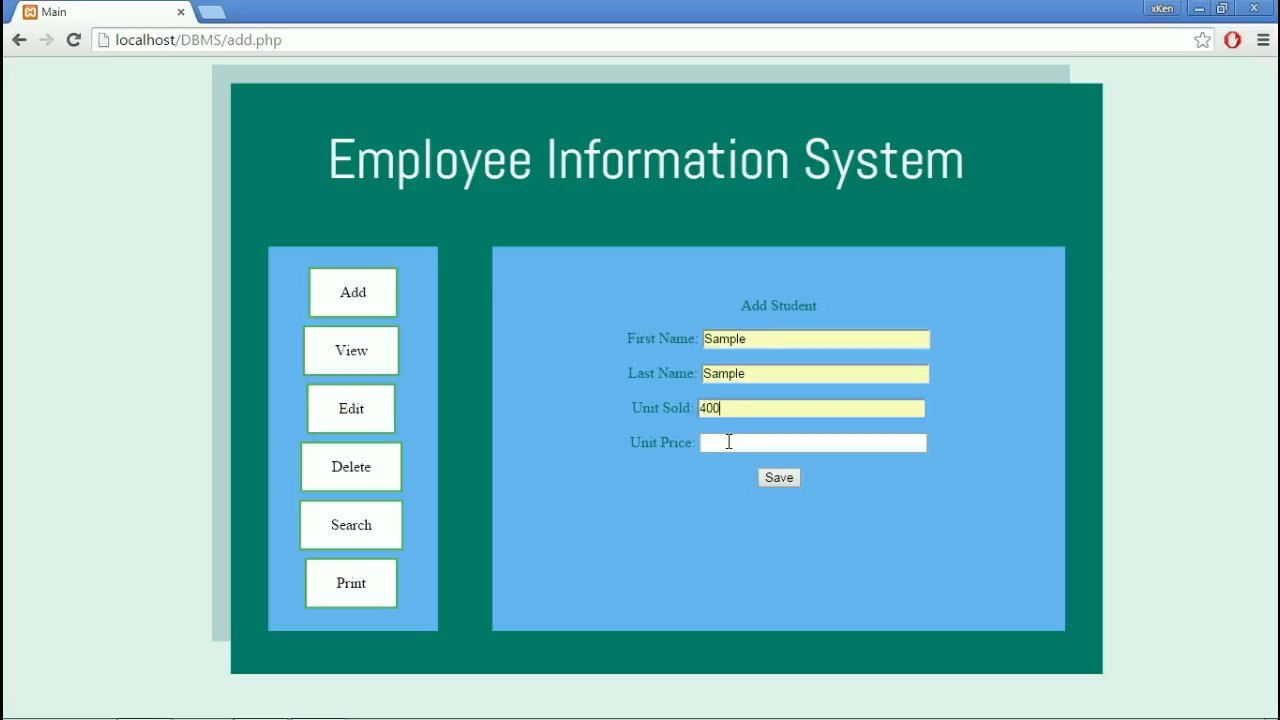
{"action": "type", "text": "400"}
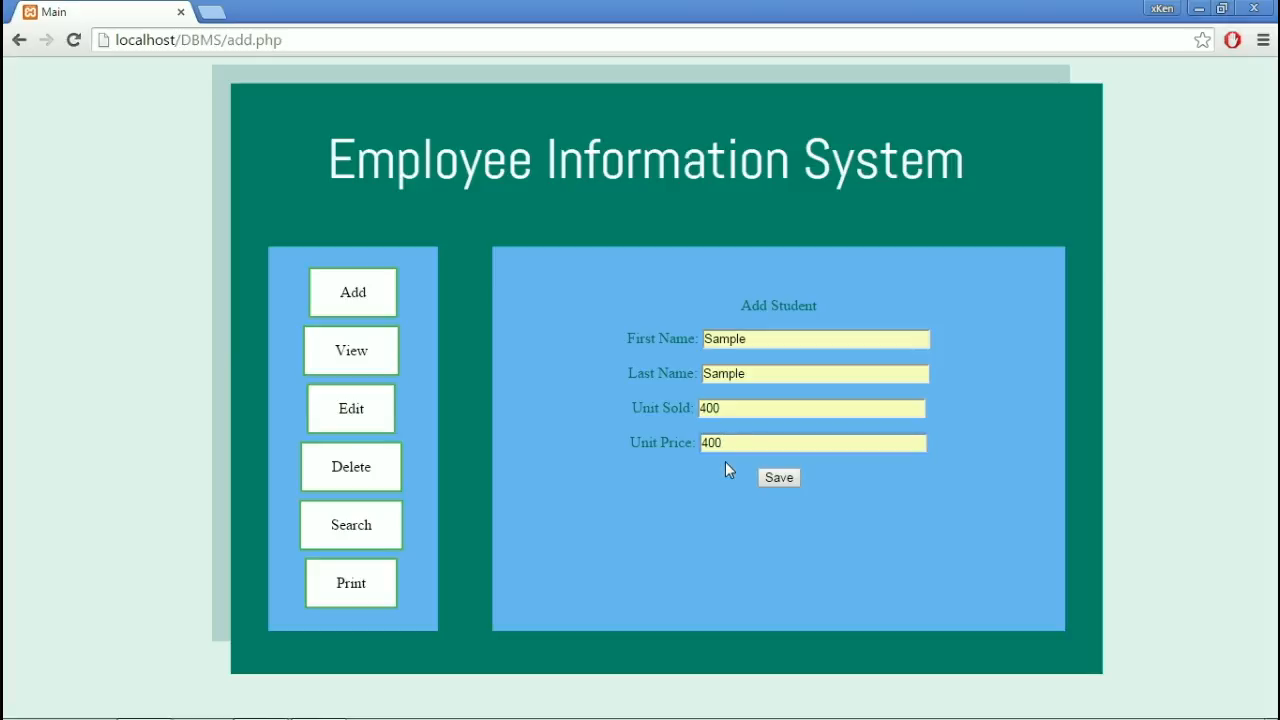
{"action": "left_click", "coordinate": [778, 477]}
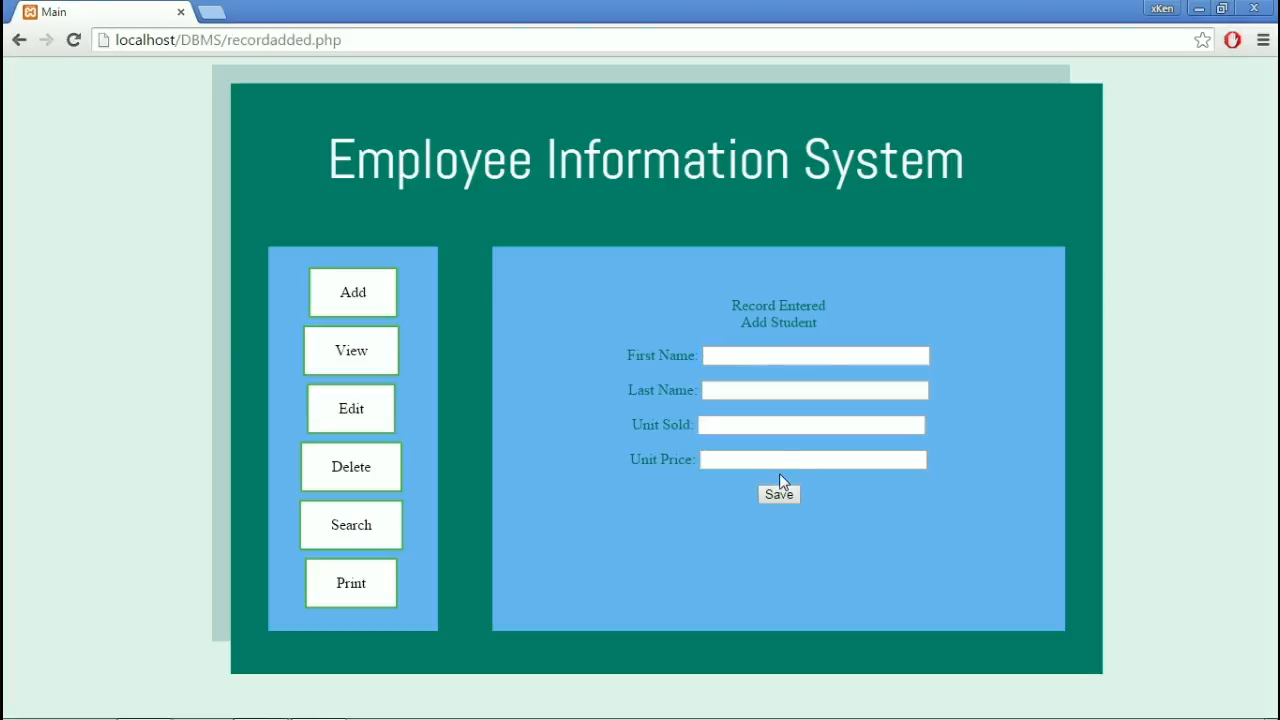
{"action": "mouse_move", "coordinate": [455, 332]}
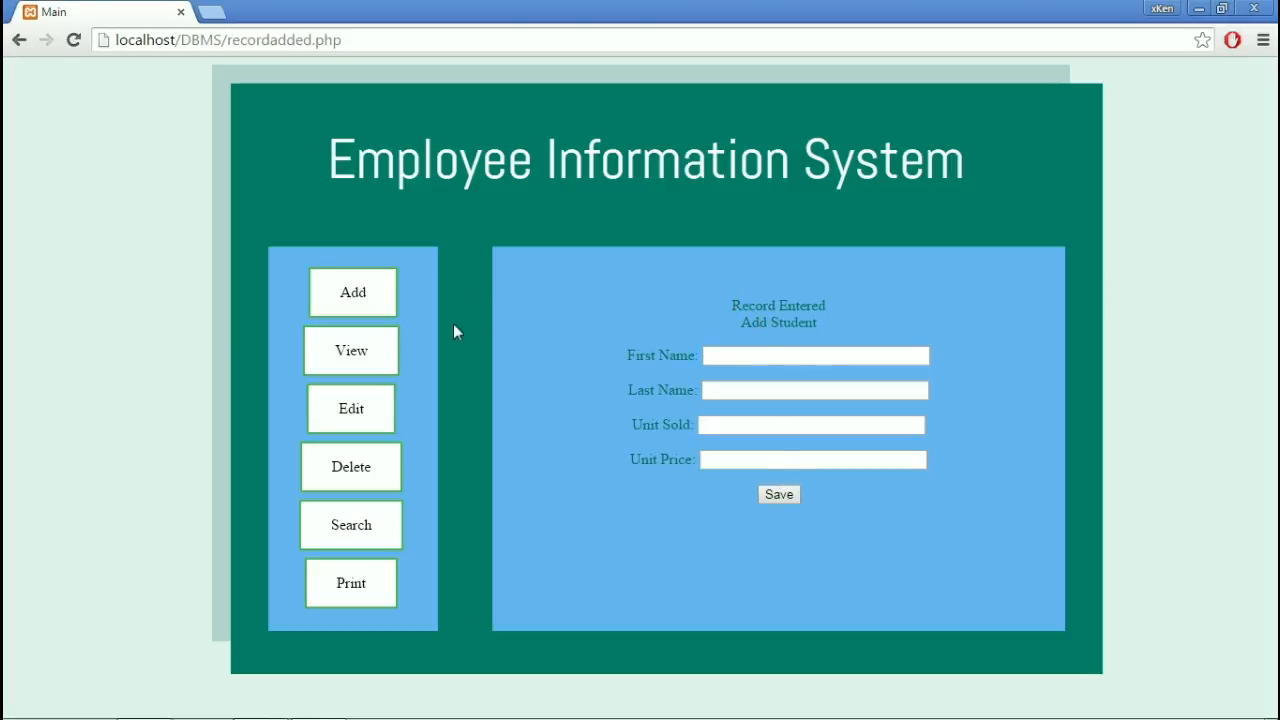
{"action": "mouse_move", "coordinate": [351, 350]}
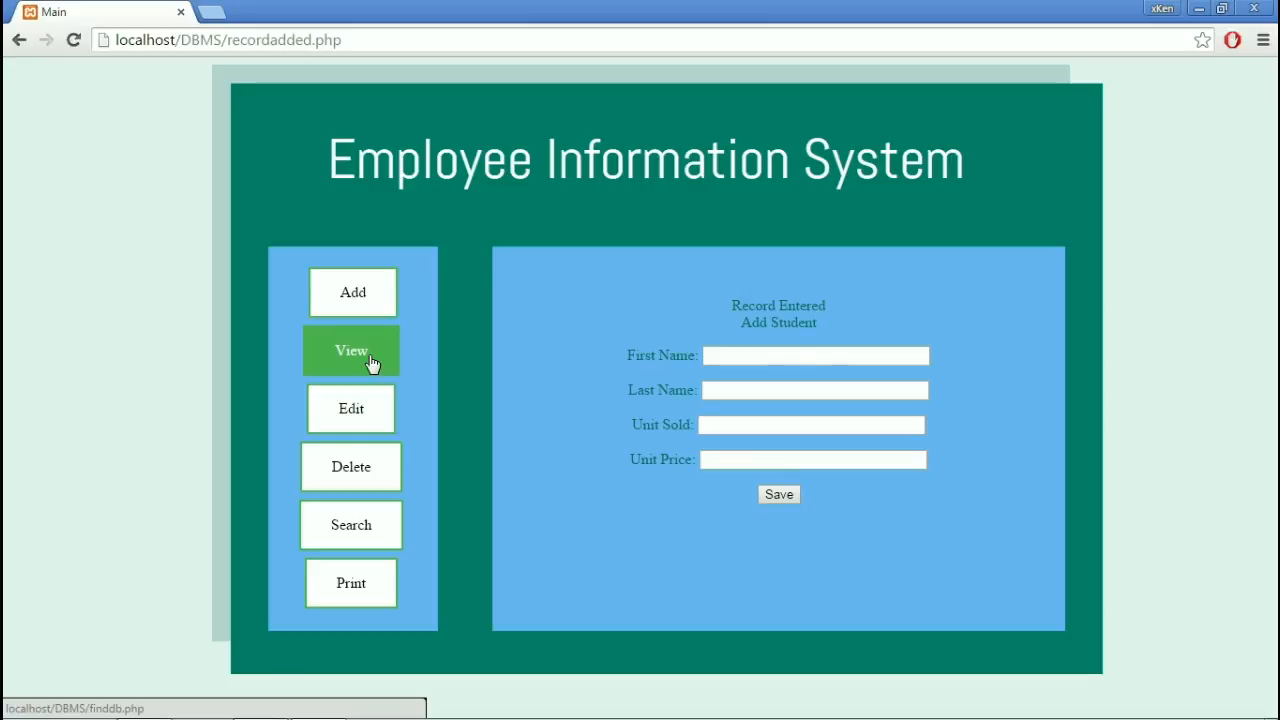
Display the full employee table, showing new record 19 for Sample Sample
{"action": "left_click", "coordinate": [351, 350]}
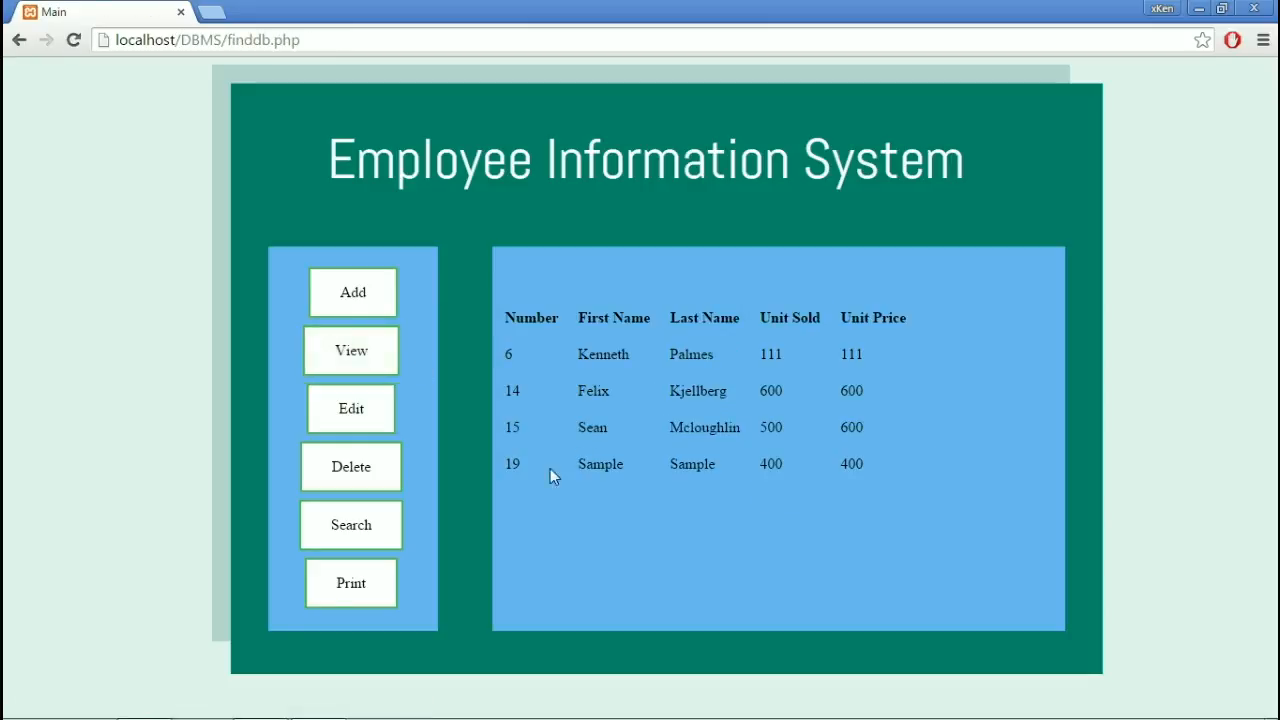
{"action": "mouse_move", "coordinate": [725, 447]}
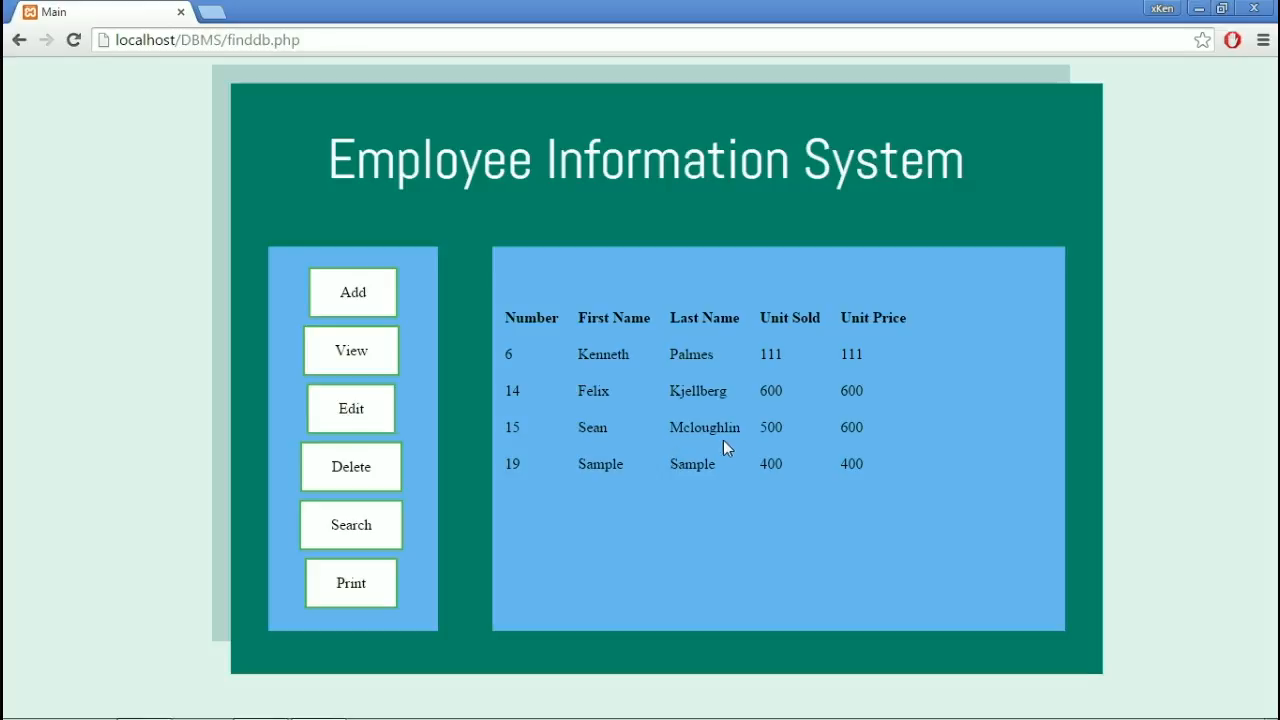
{"action": "mouse_move", "coordinate": [654, 441]}
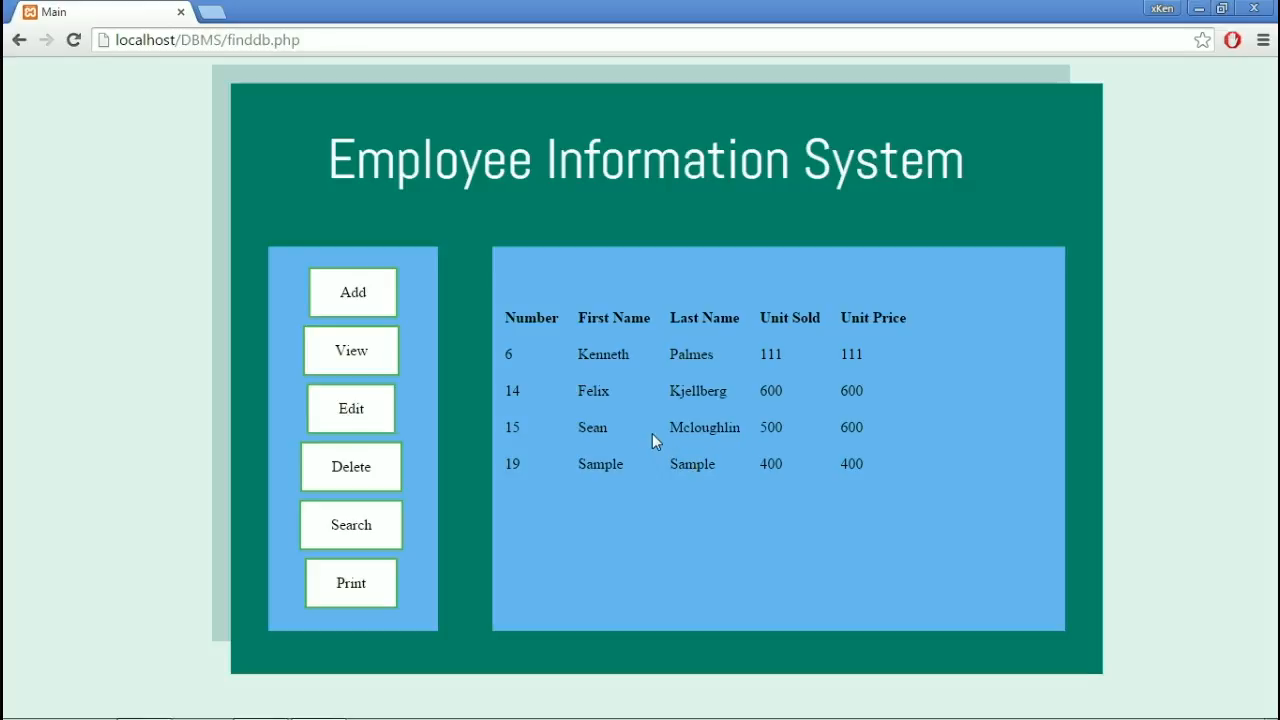
{"action": "mouse_move", "coordinate": [351, 408]}
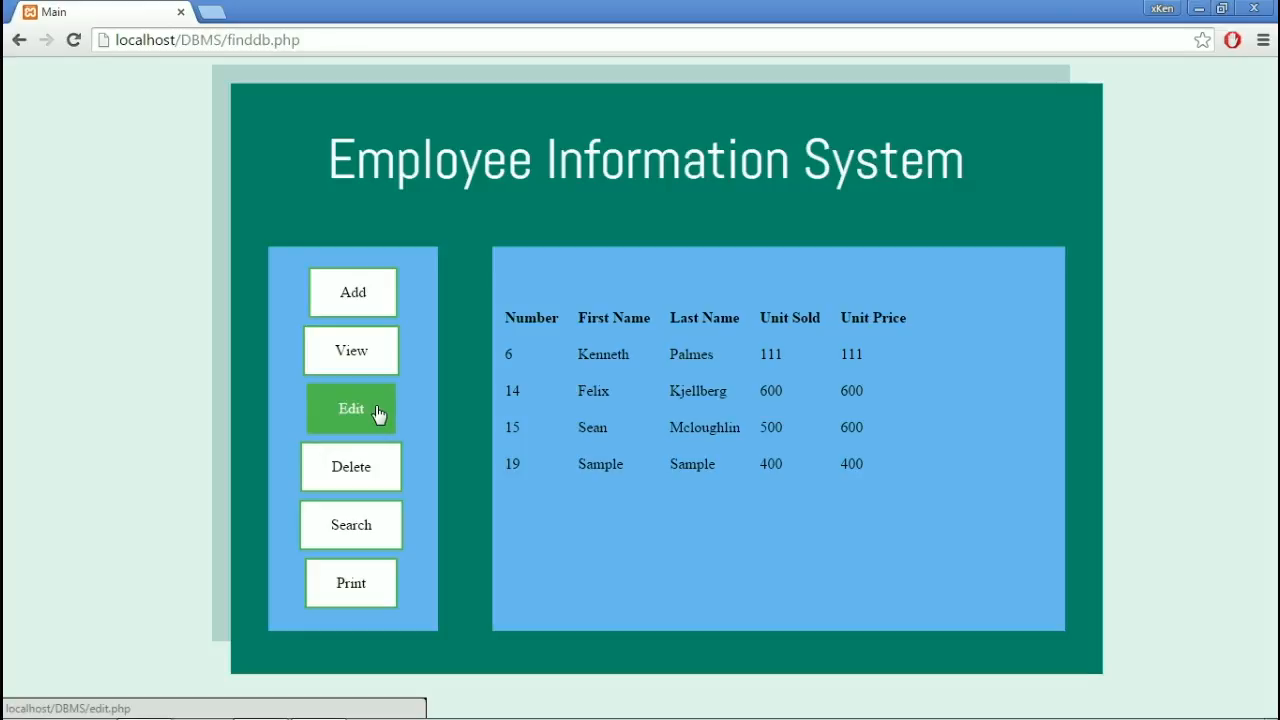
Load record 19 on the Edit page
{"action": "left_click", "coordinate": [351, 408]}
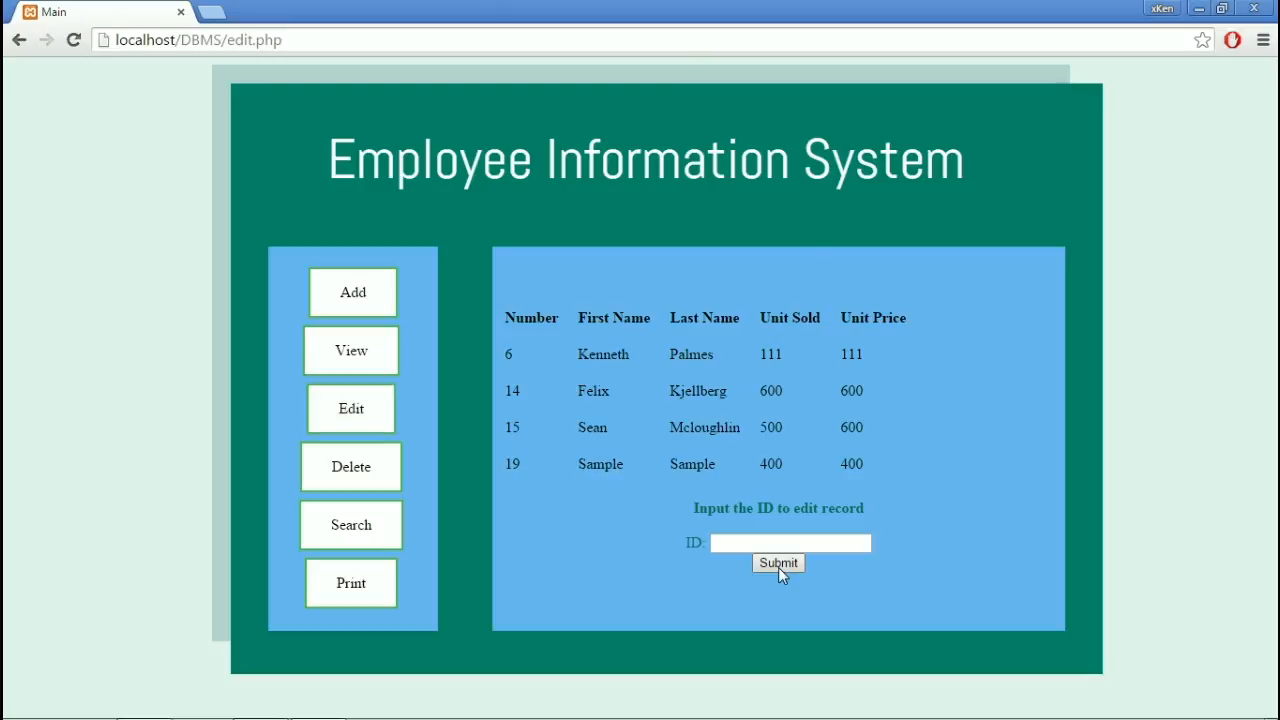
{"action": "left_click", "coordinate": [789, 542]}
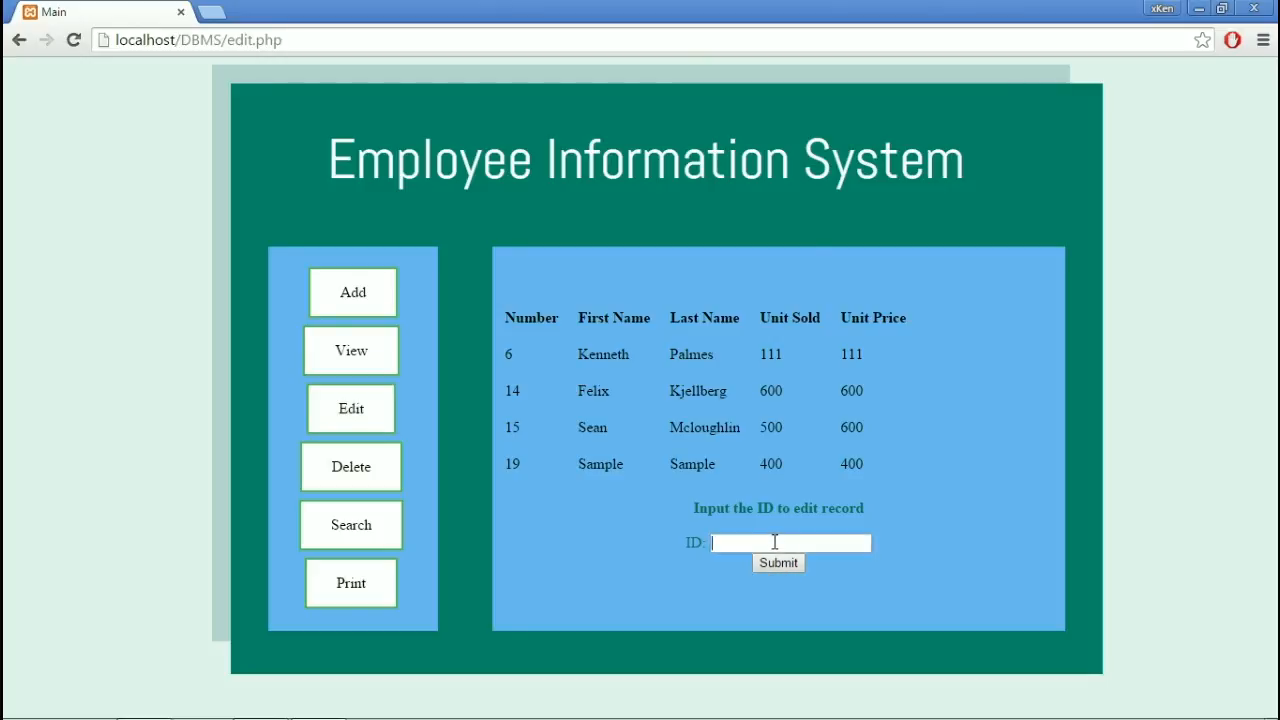
{"action": "type", "text": "19"}
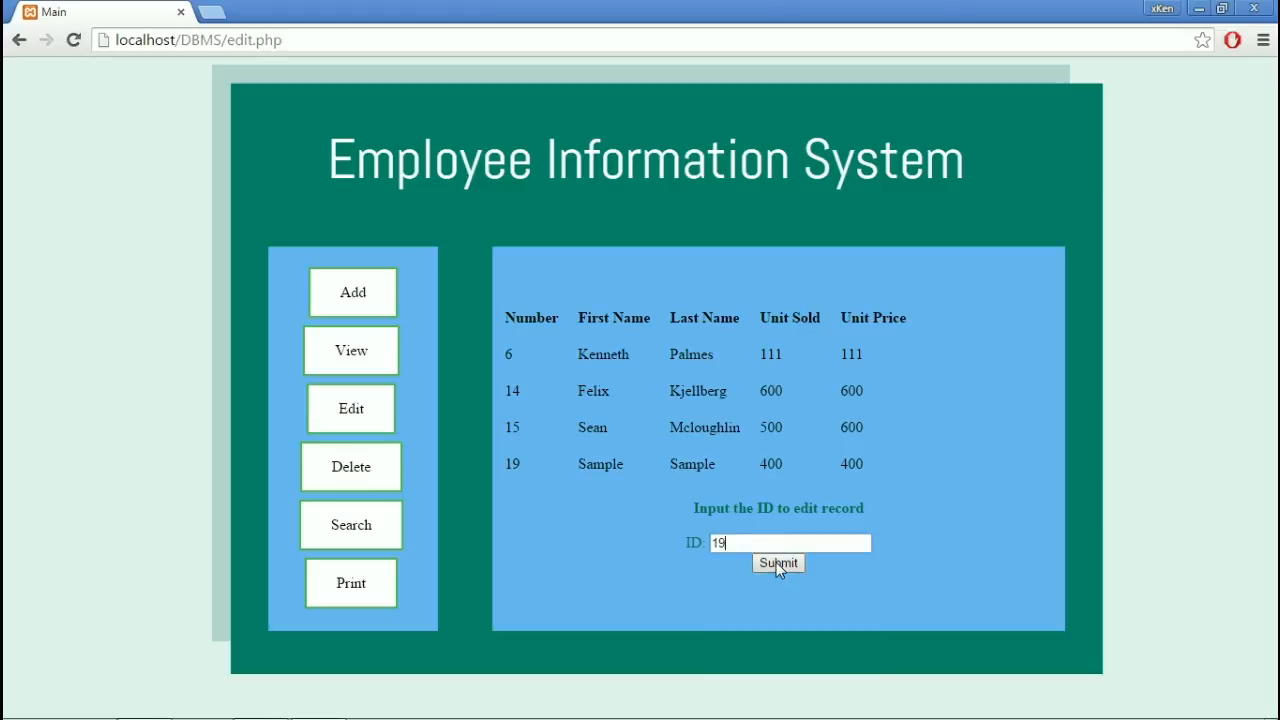
{"action": "left_click", "coordinate": [778, 562]}
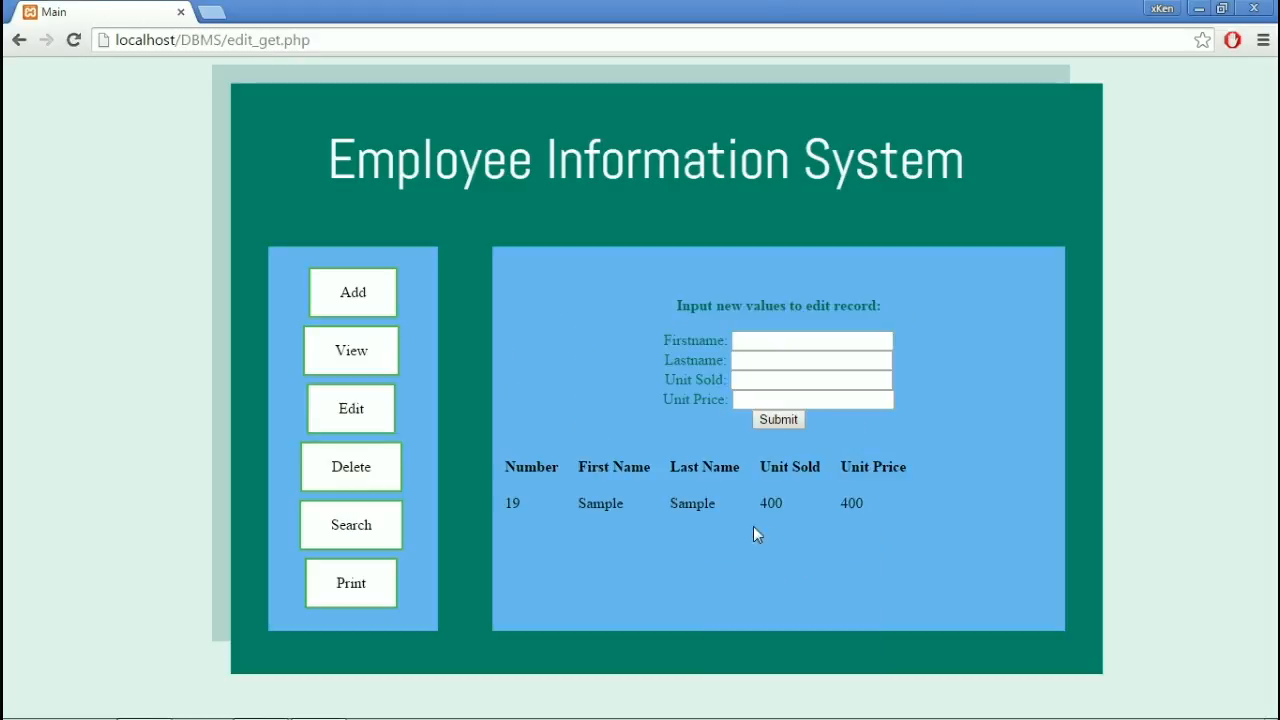
{"action": "mouse_move", "coordinate": [595, 448]}
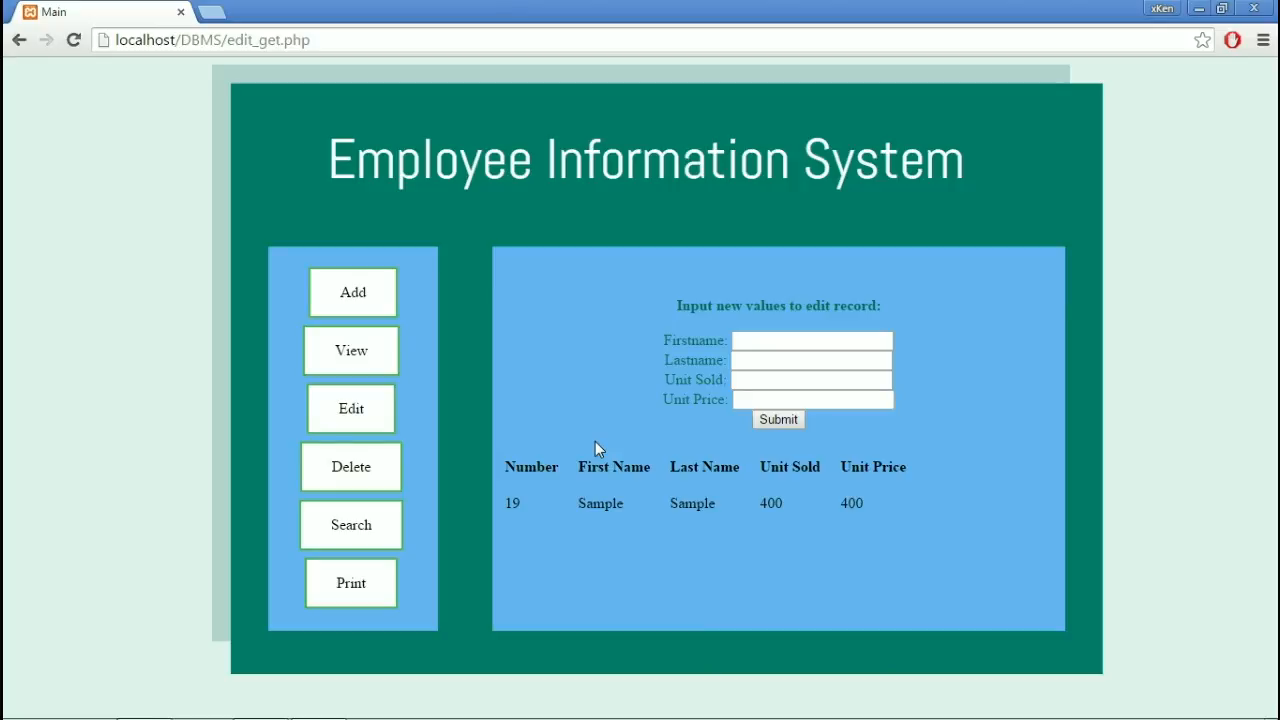
{"action": "mouse_move", "coordinate": [710, 330]}
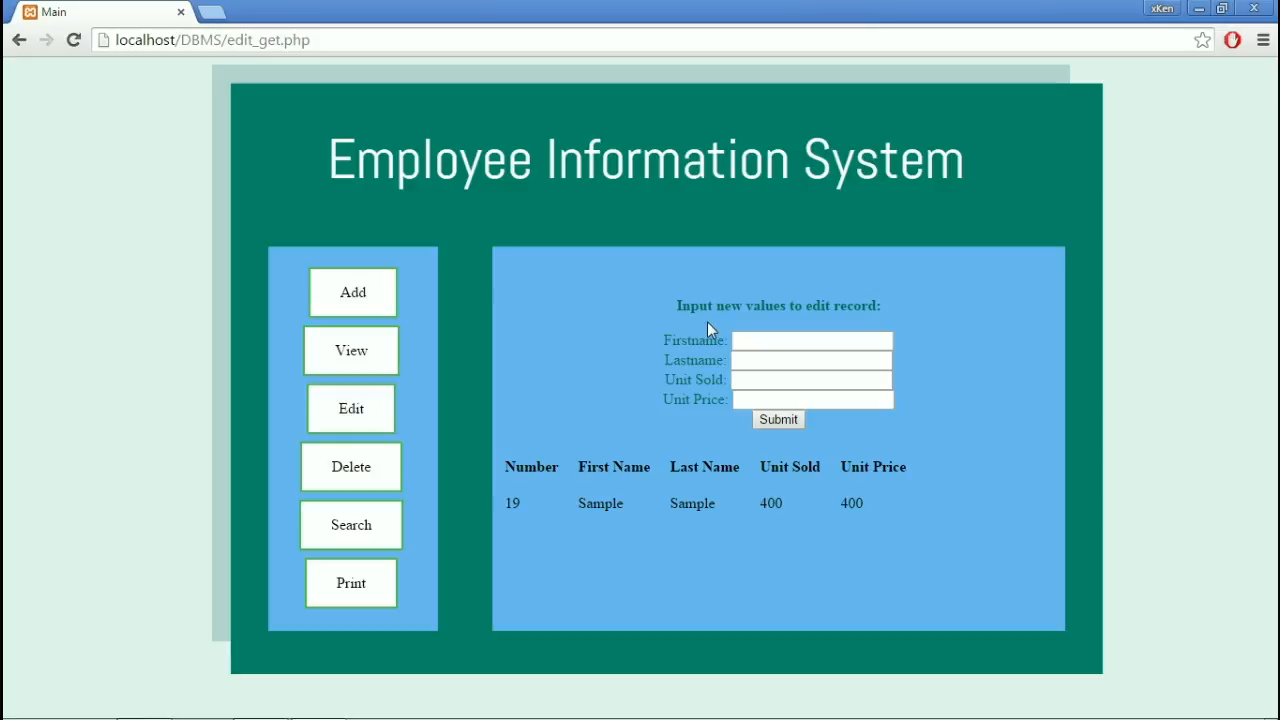
{"action": "left_click", "coordinate": [810, 340]}
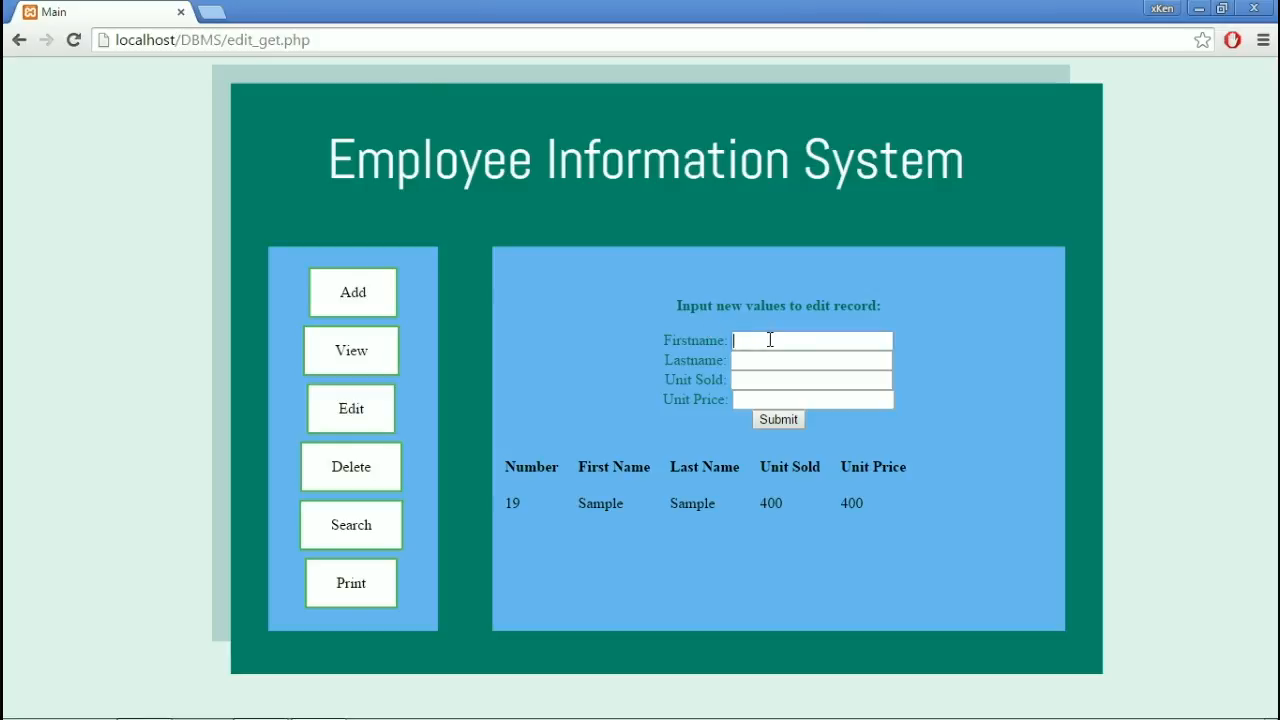
{"action": "type", "text": "Kenneth"}
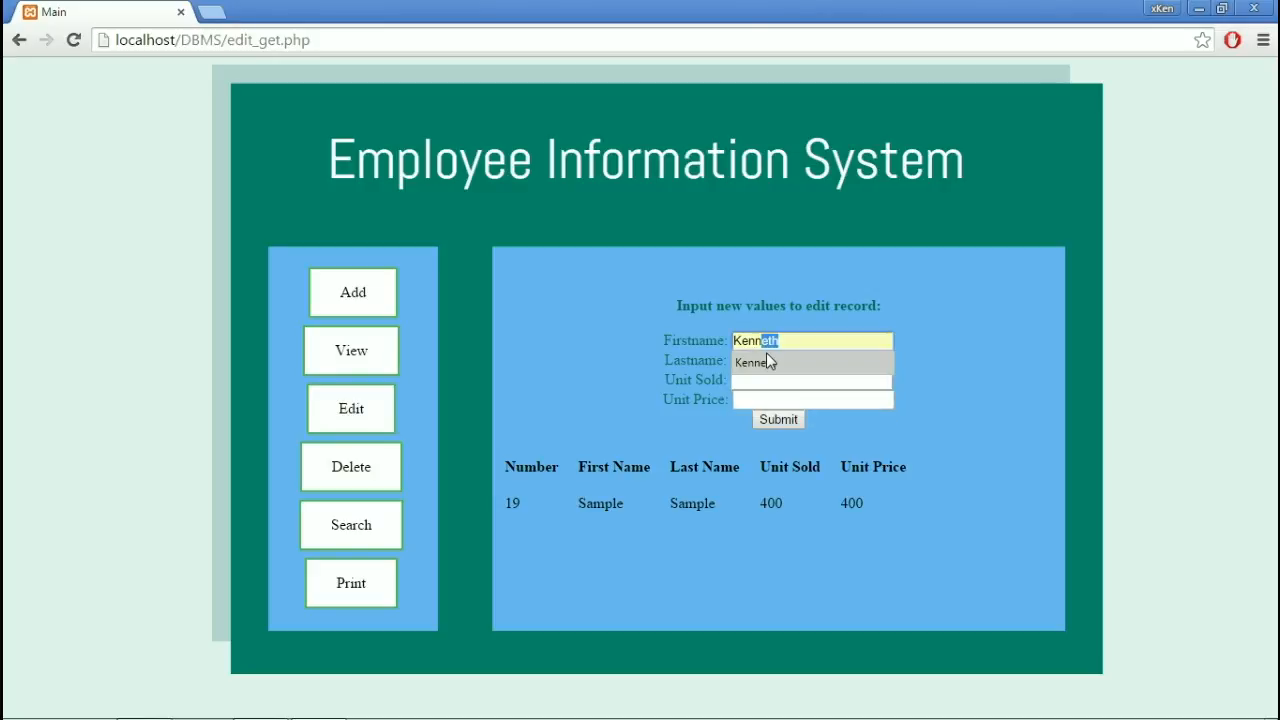
{"action": "type", "text": "Palmes"}
{"action": "left_click", "coordinate": [813, 400]}
{"action": "type", "text": "400"}
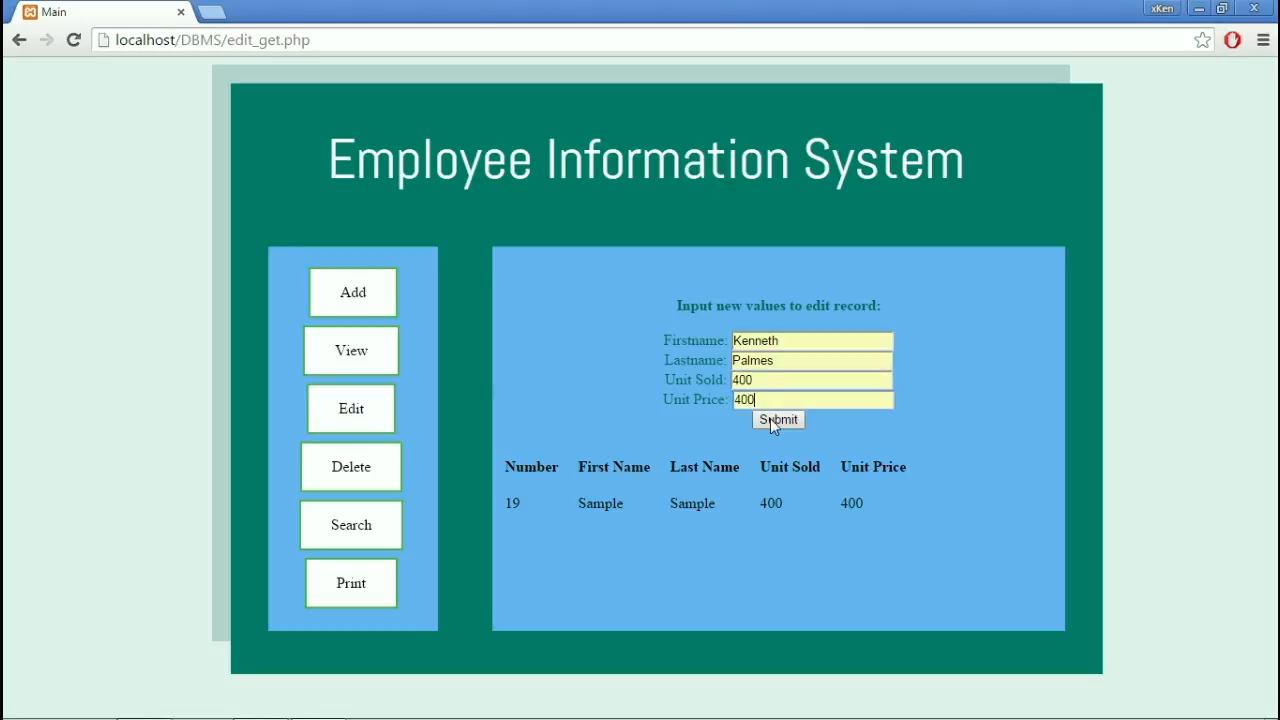
{"action": "left_click", "coordinate": [778, 419]}
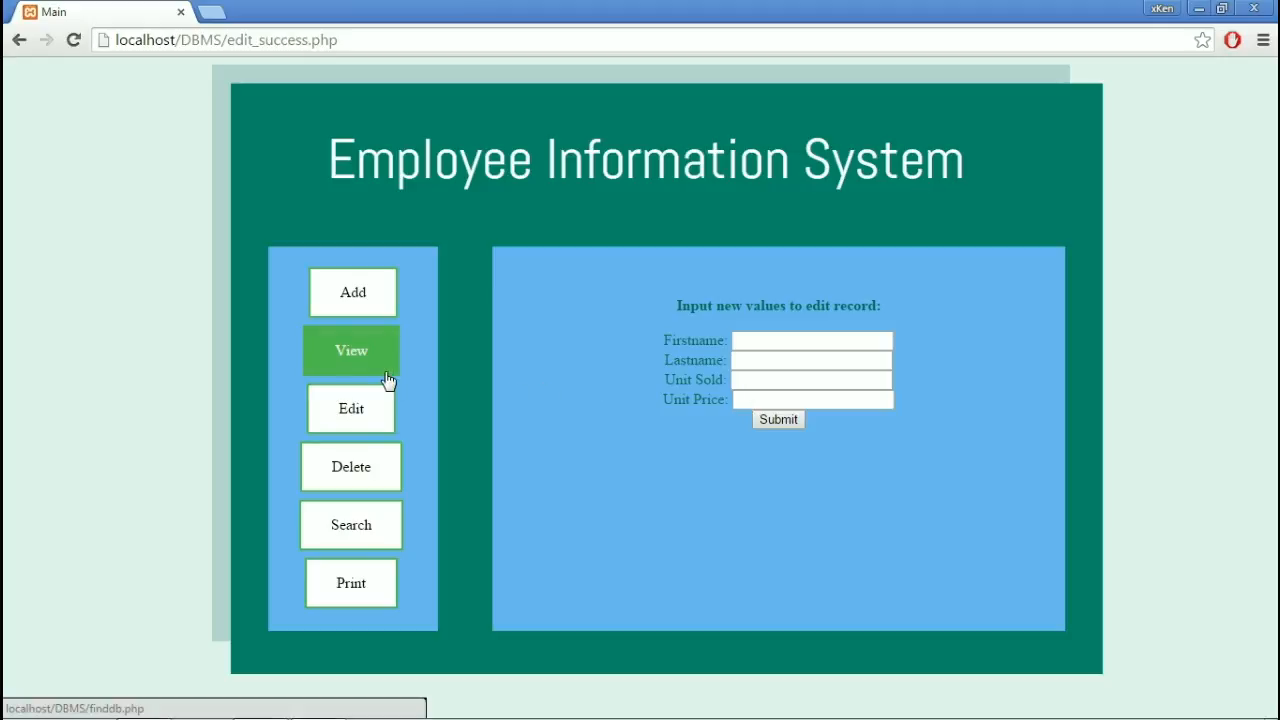
{"action": "left_click", "coordinate": [351, 350]}
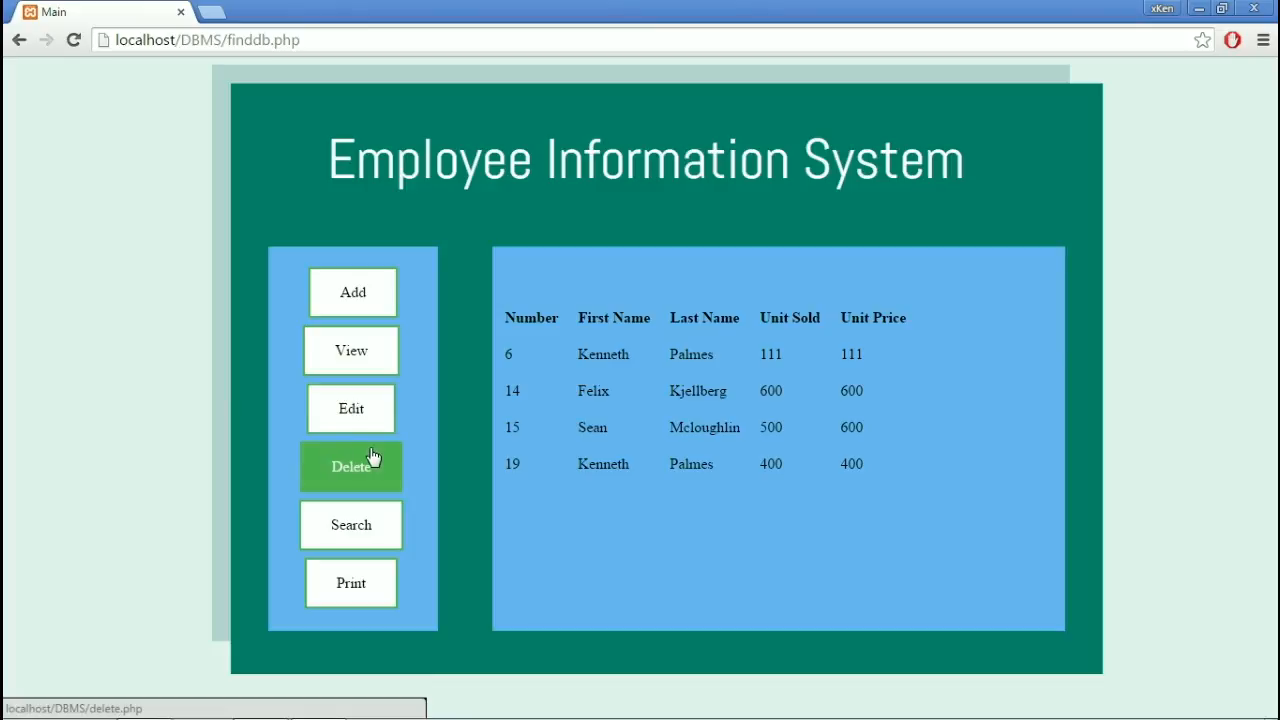
Delete record ID 19 and view the remaining records 6, 14 and 15
{"action": "left_click", "coordinate": [351, 466]}
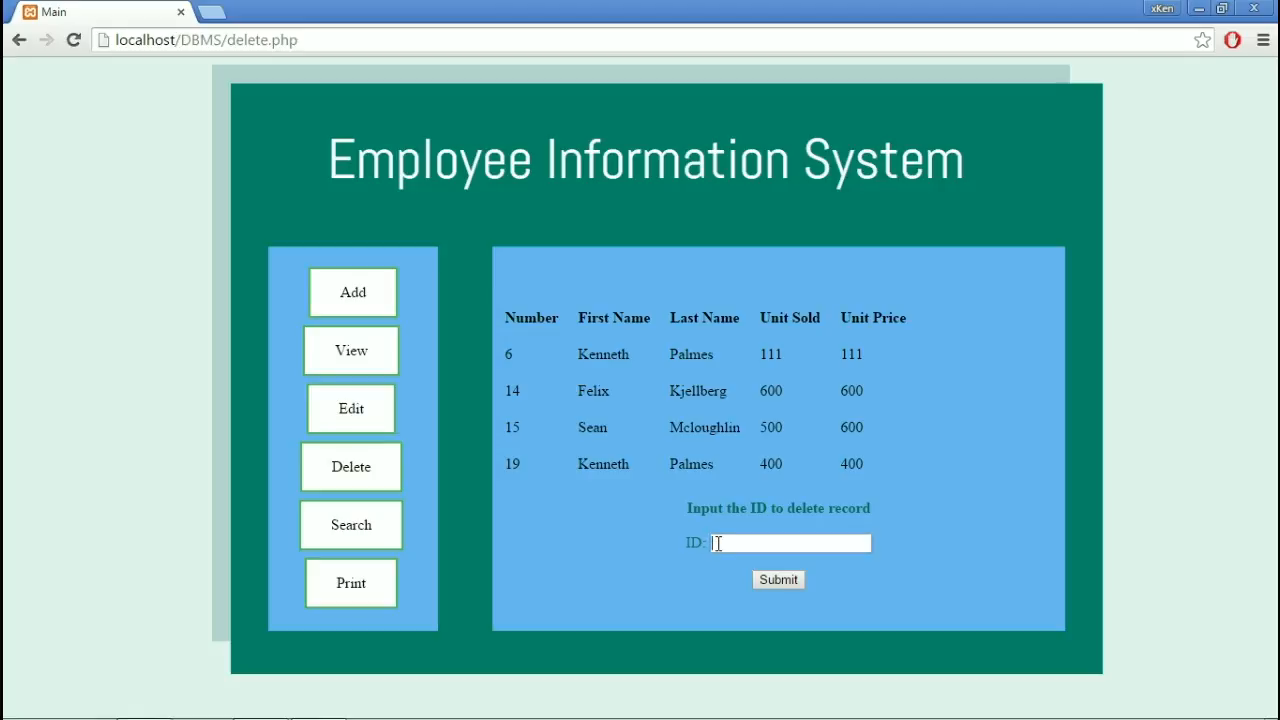
{"action": "type", "text": "19"}
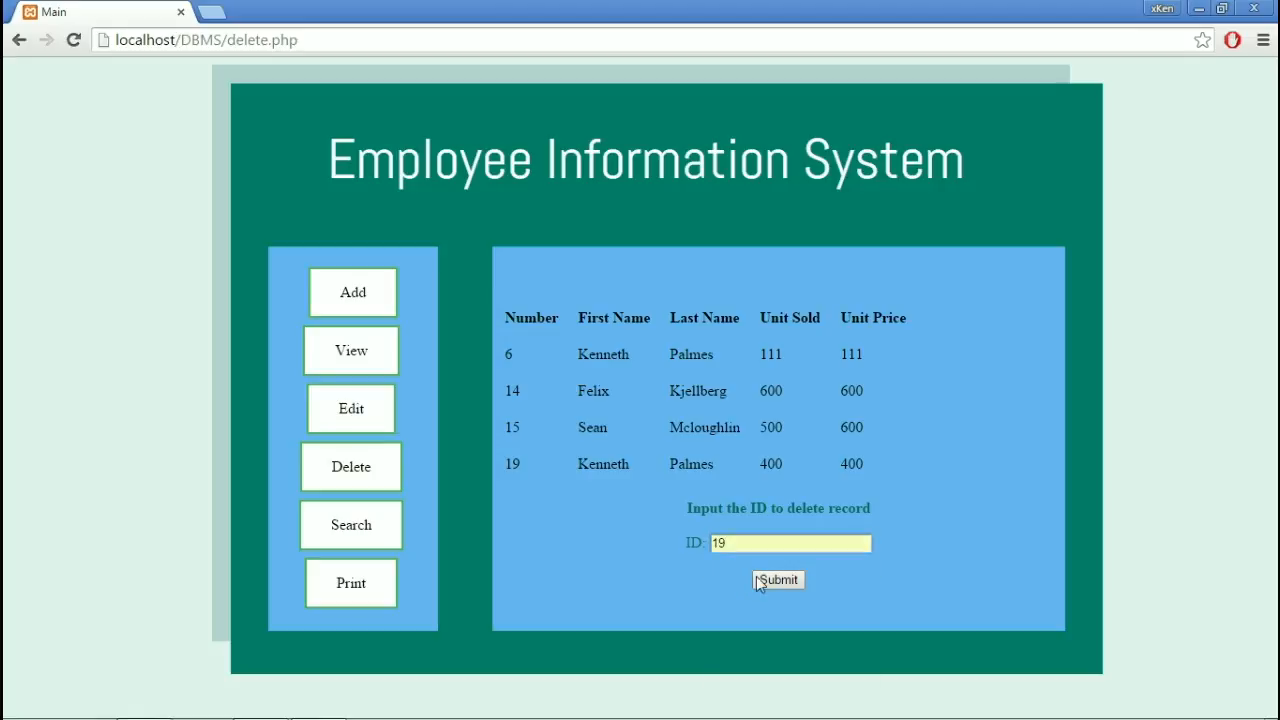
{"action": "left_click", "coordinate": [778, 580]}
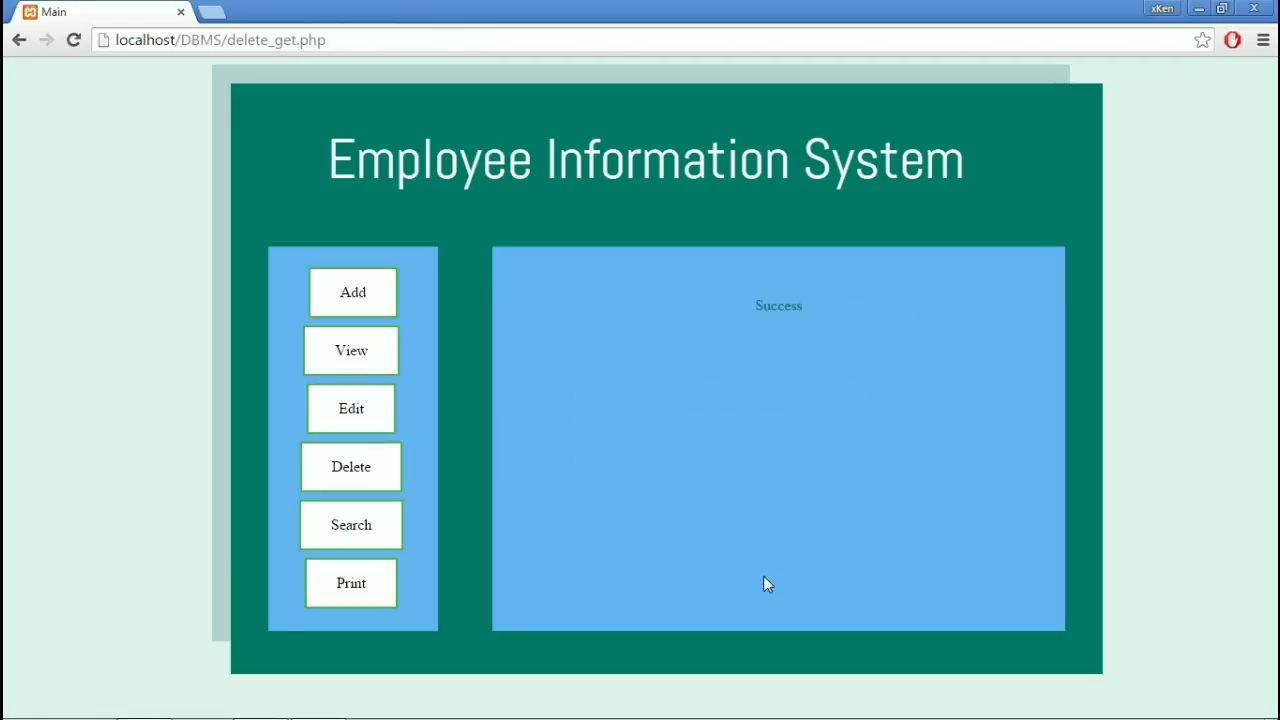
{"action": "mouse_move", "coordinate": [430, 393]}
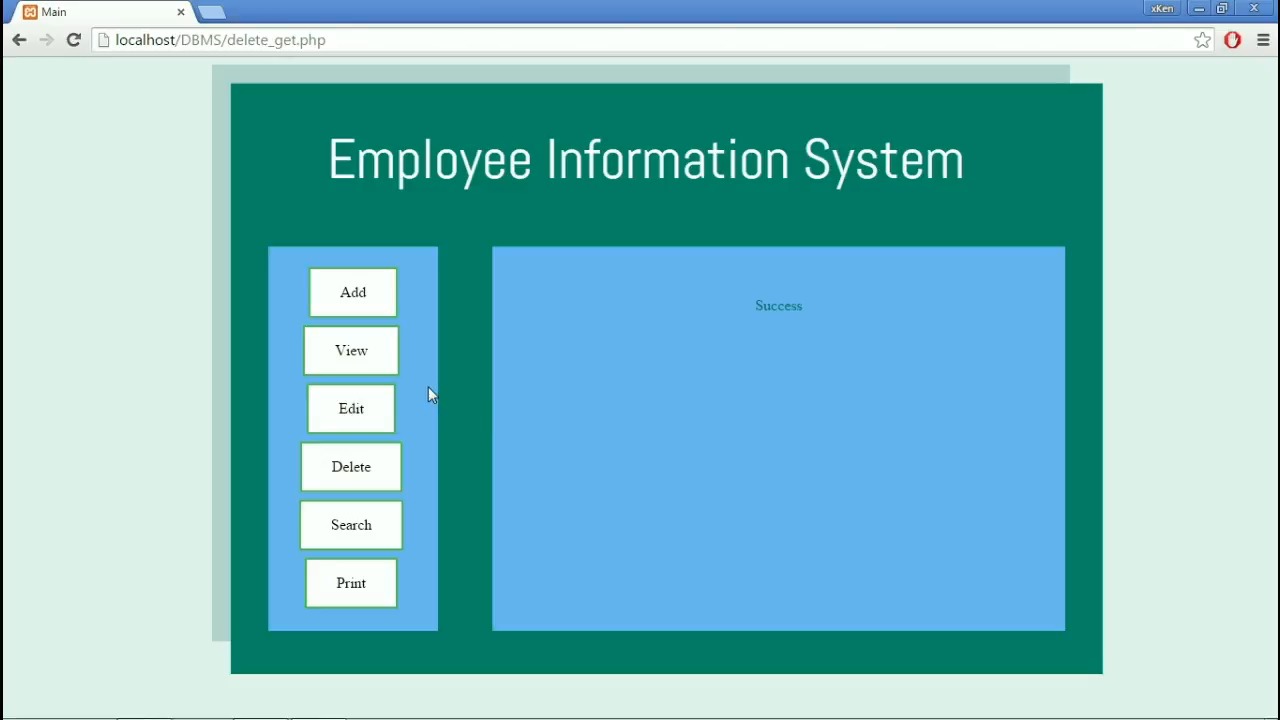
{"action": "left_click", "coordinate": [351, 350]}
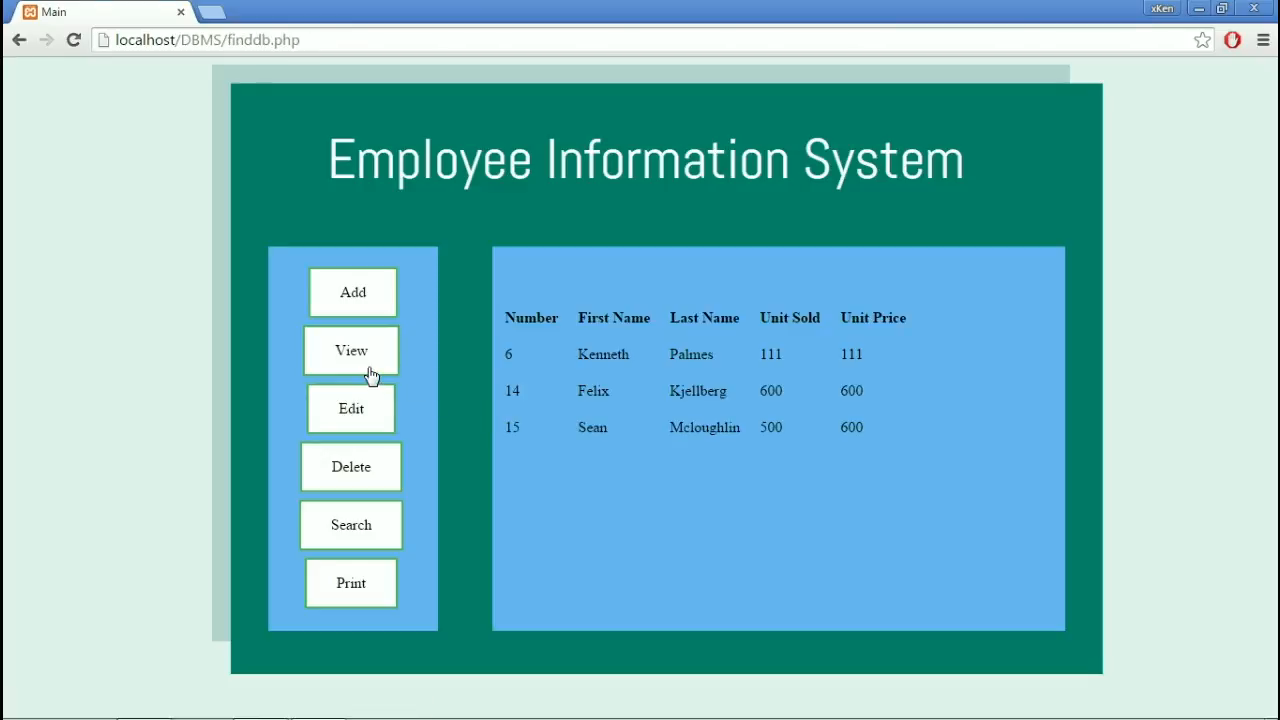
{"action": "mouse_move", "coordinate": [568, 470]}
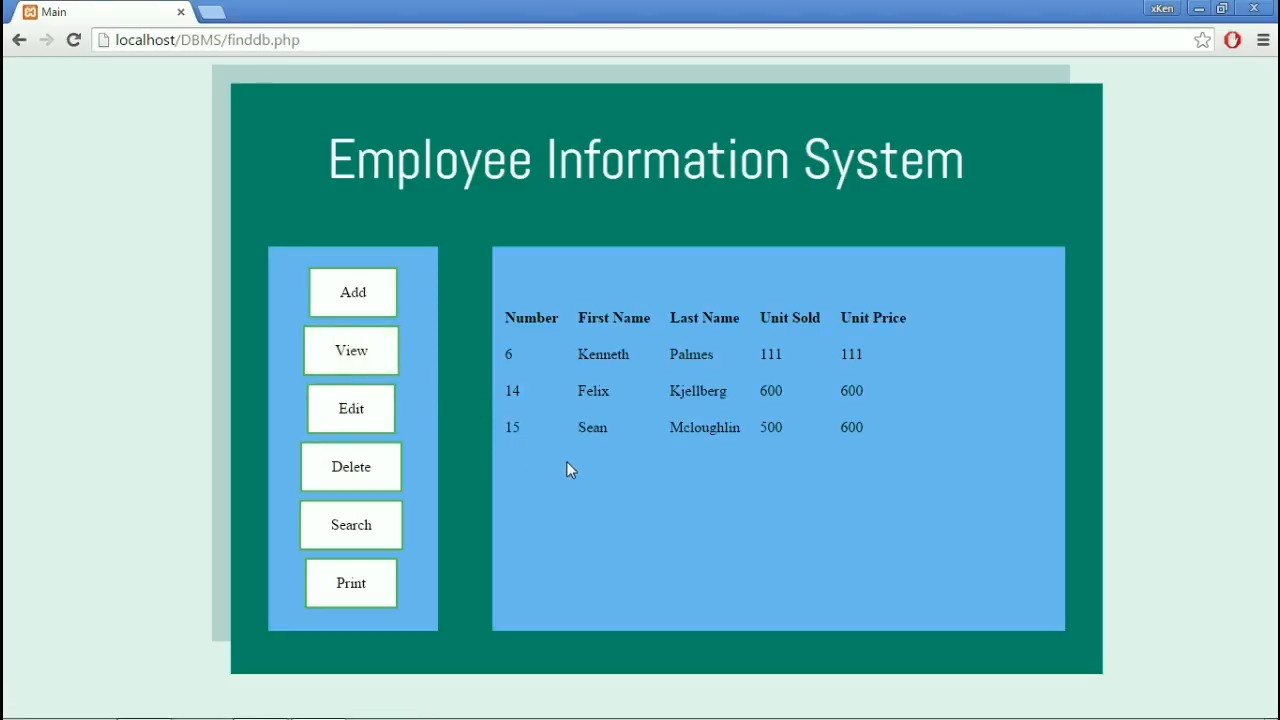
{"action": "left_click", "coordinate": [351, 525]}
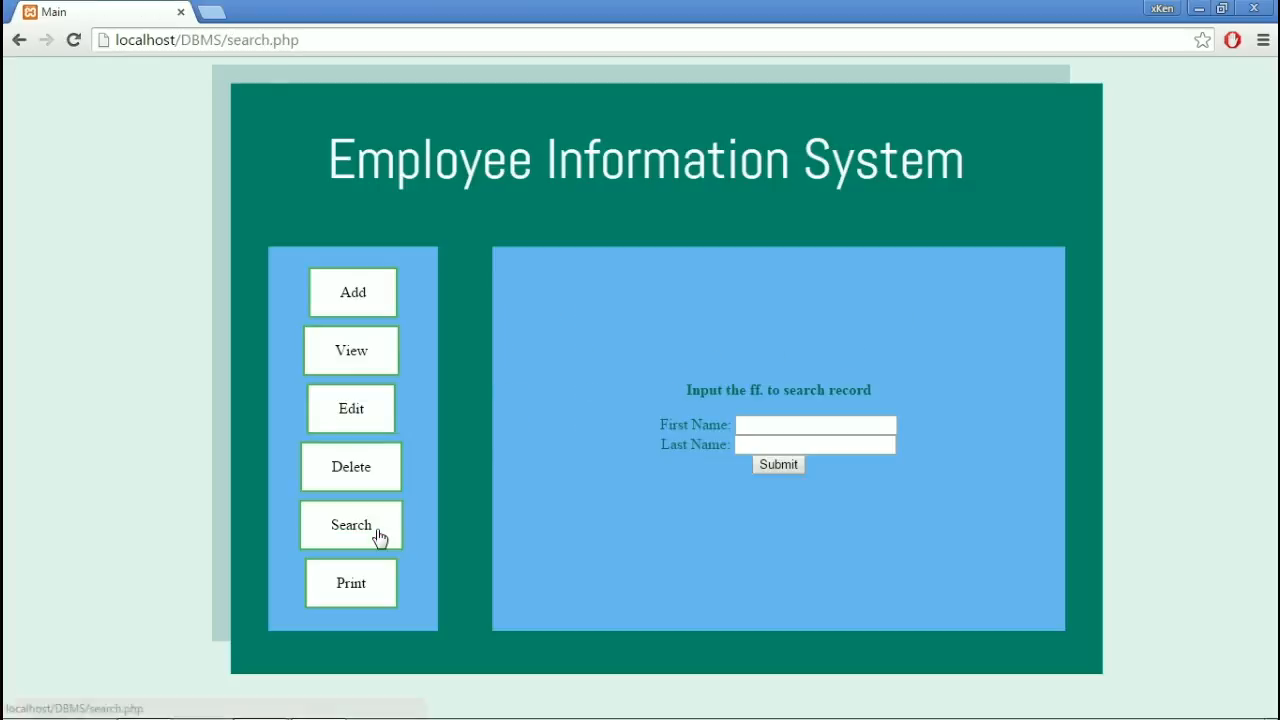
{"action": "mouse_move", "coordinate": [351, 525]}
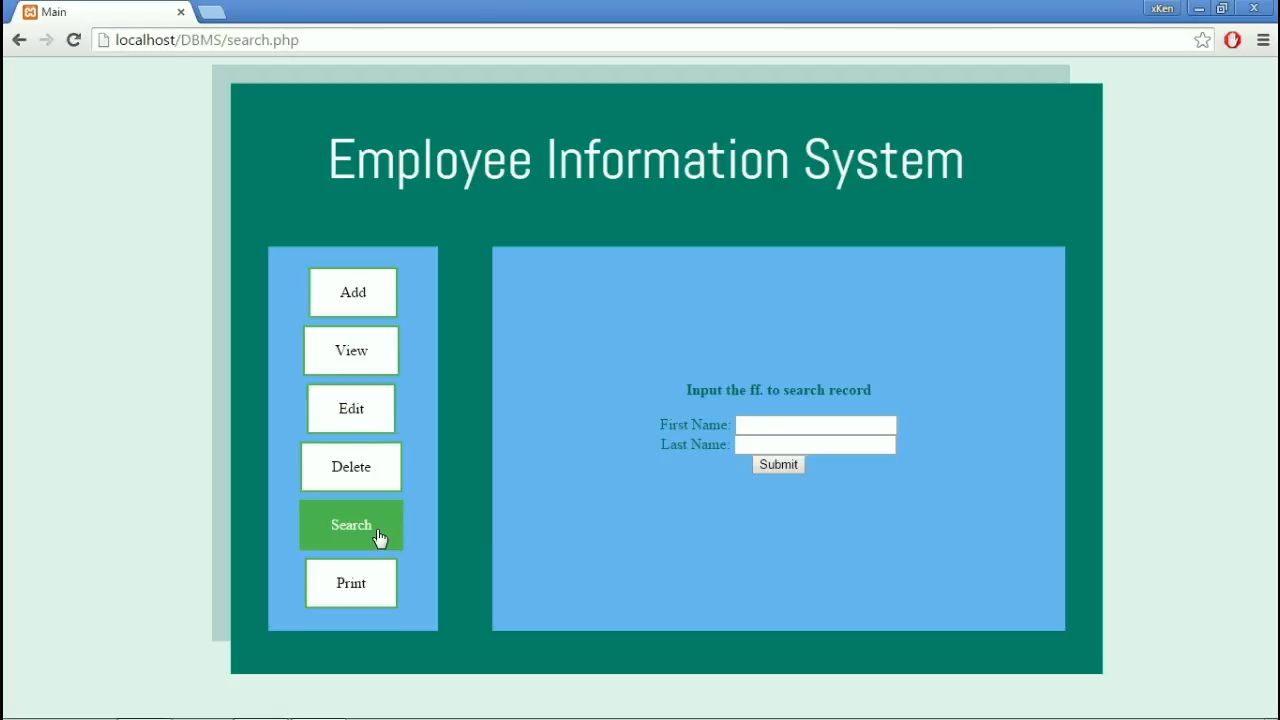
{"action": "left_click", "coordinate": [815, 424]}
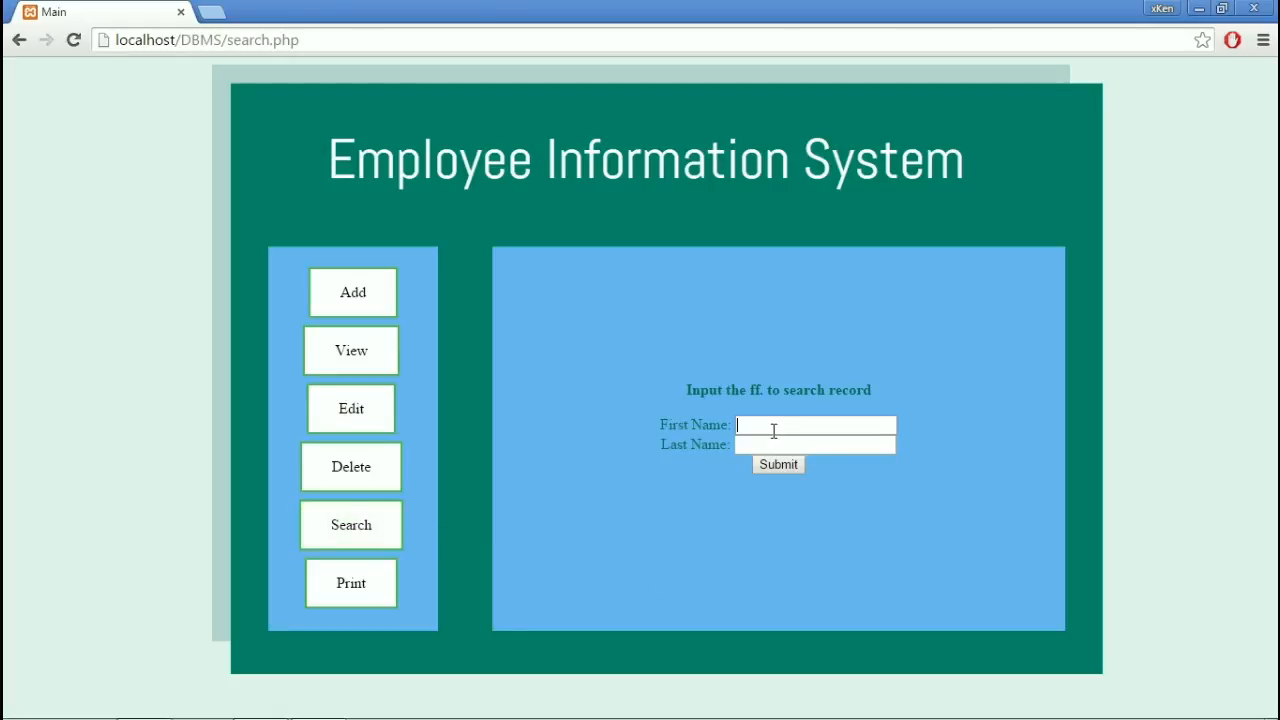
{"action": "type", "text": "Kenneth"}
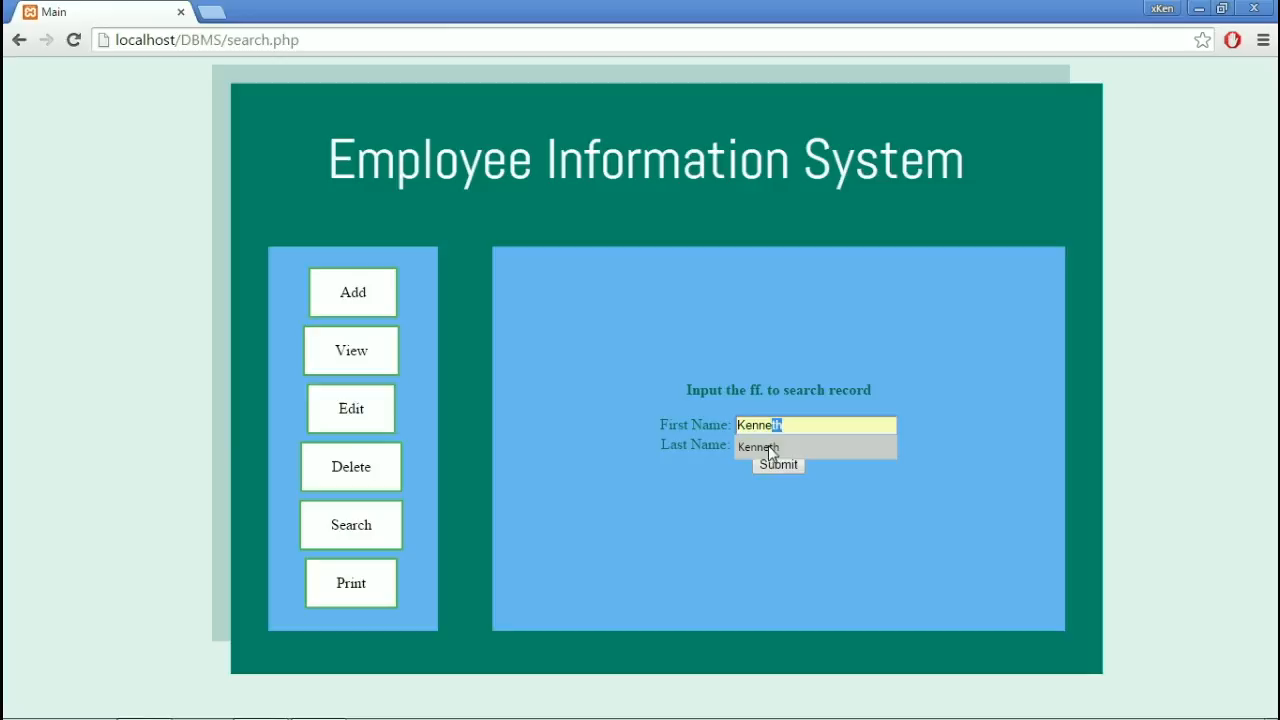
{"action": "type", "text": "Palme"}
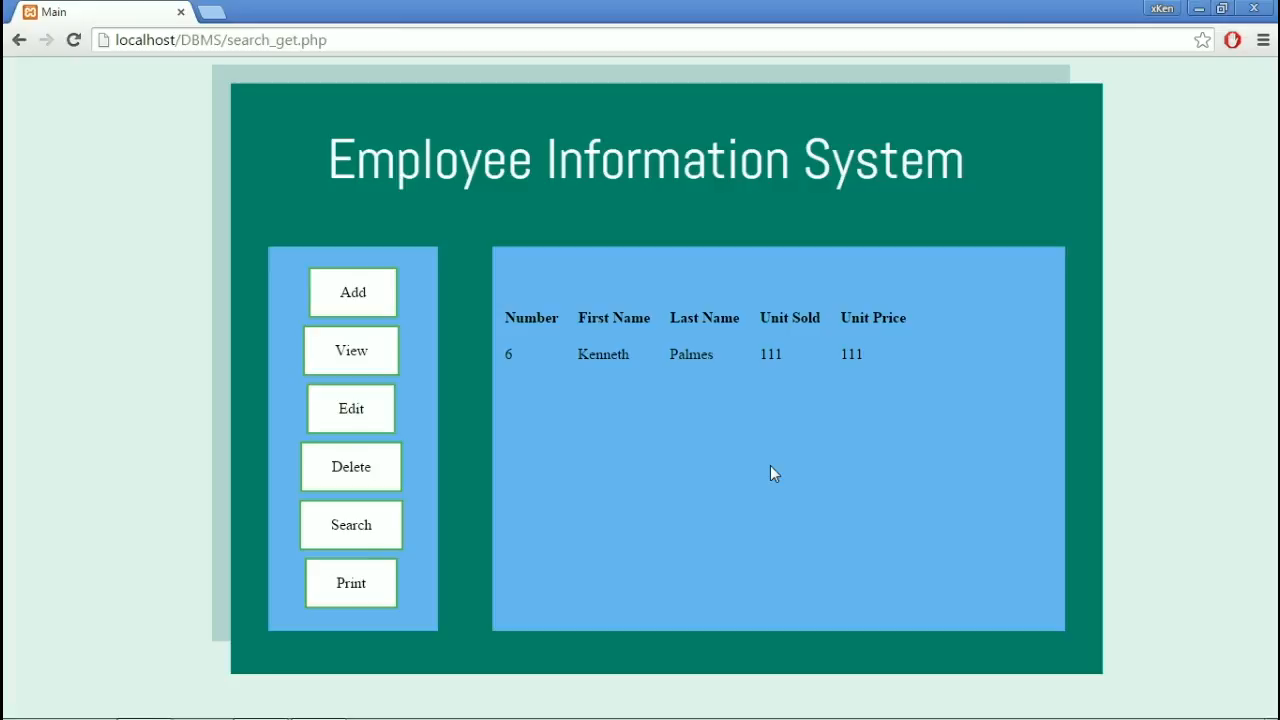
{"action": "mouse_move", "coordinate": [490, 460]}
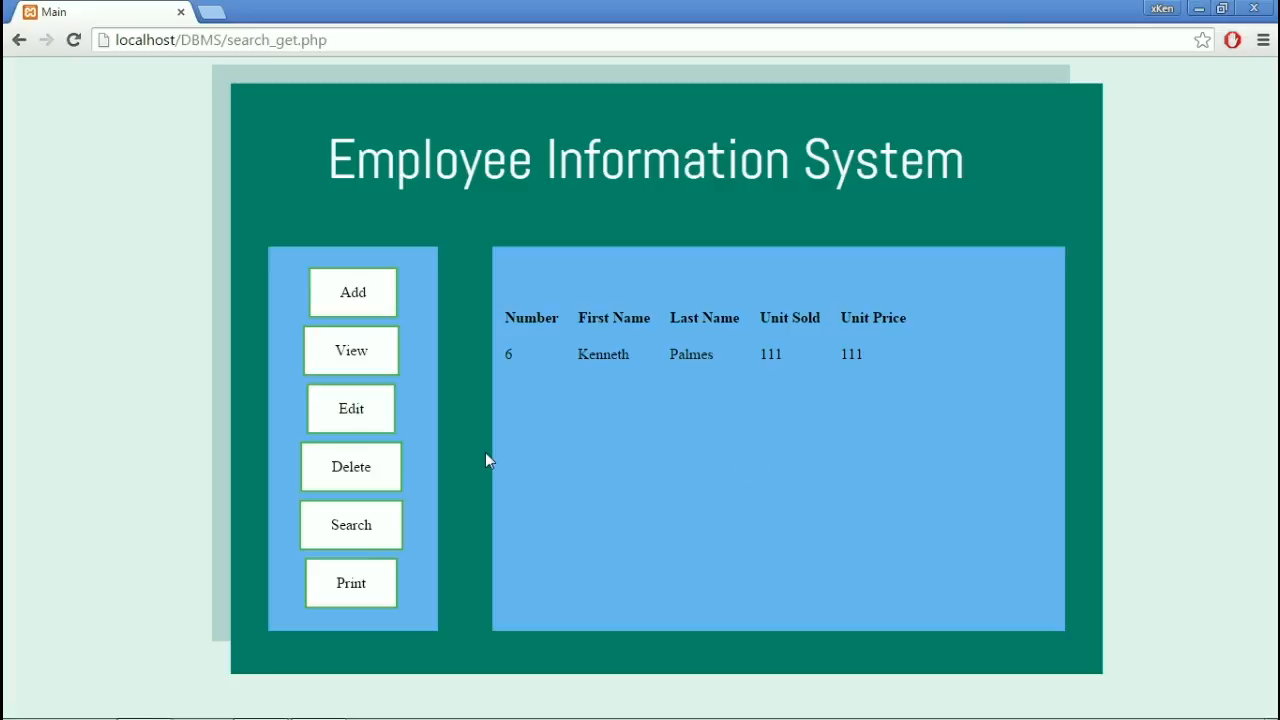
{"action": "mouse_move", "coordinate": [351, 583]}
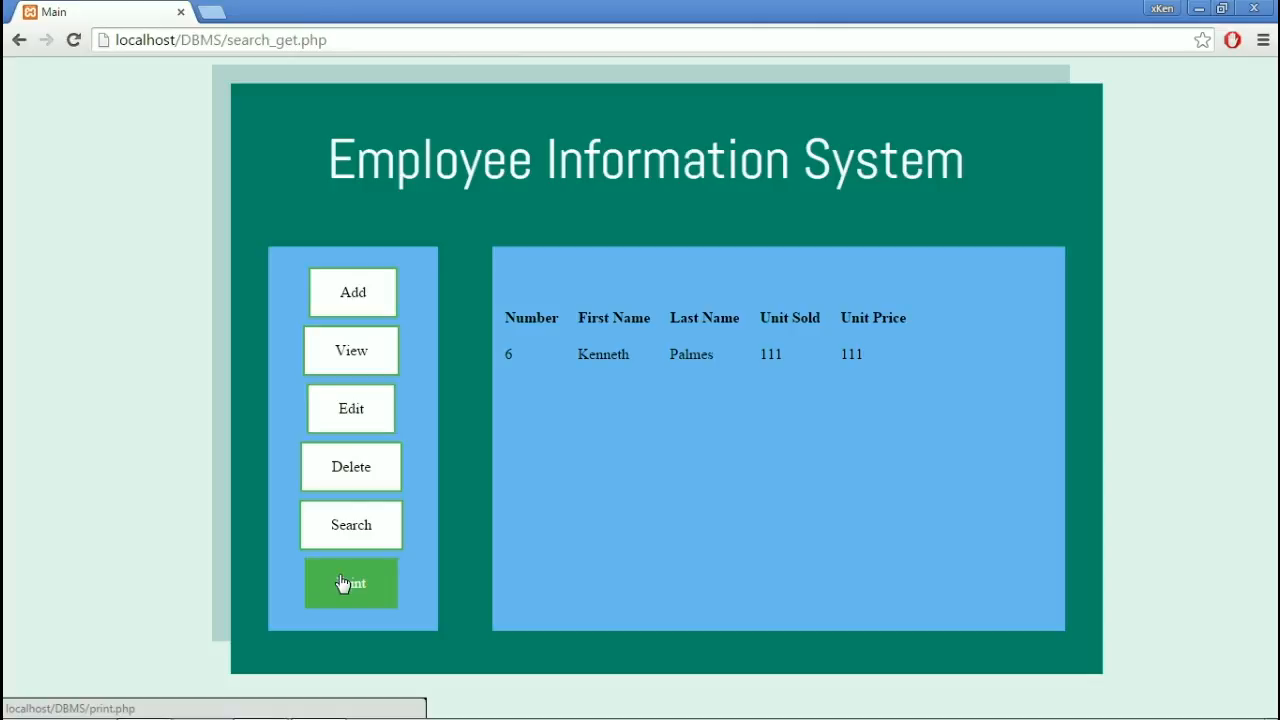
{"action": "left_click", "coordinate": [351, 583]}
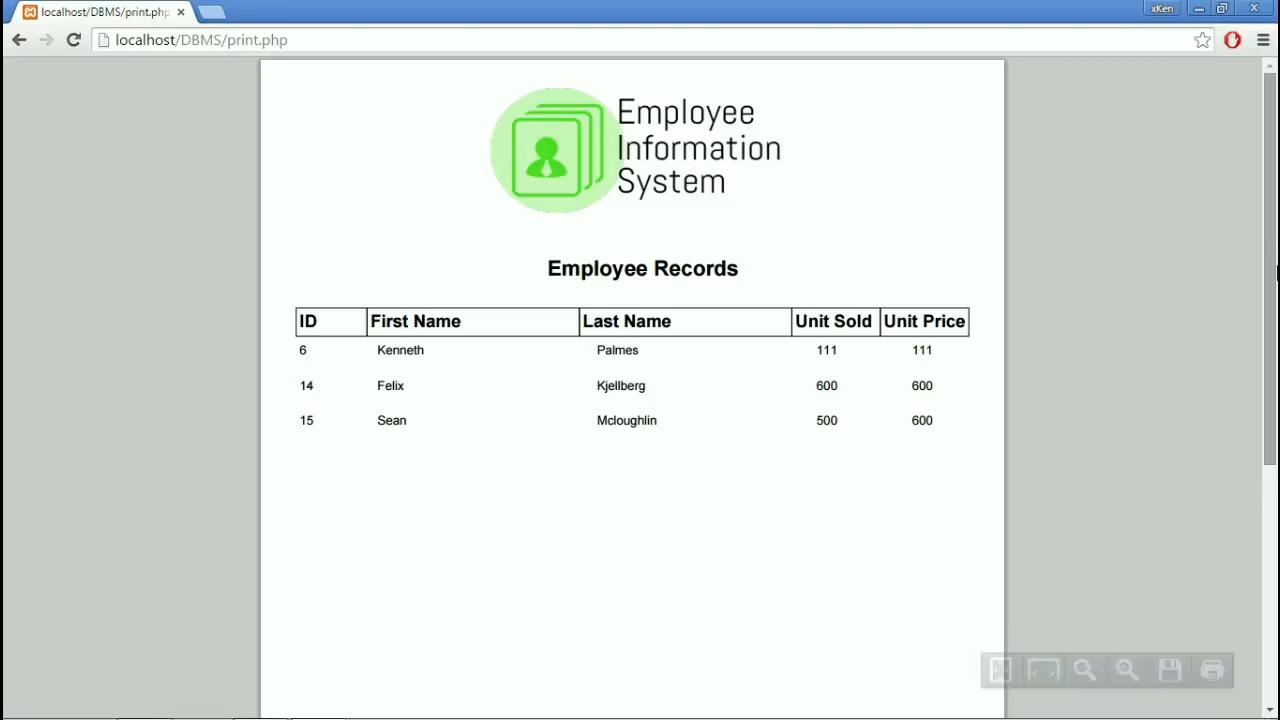
Scroll through the printable Employee Records report listing records 6, 14 and 15
{"action": "scroll", "scroll_direction": "up", "scroll_amount": 3}
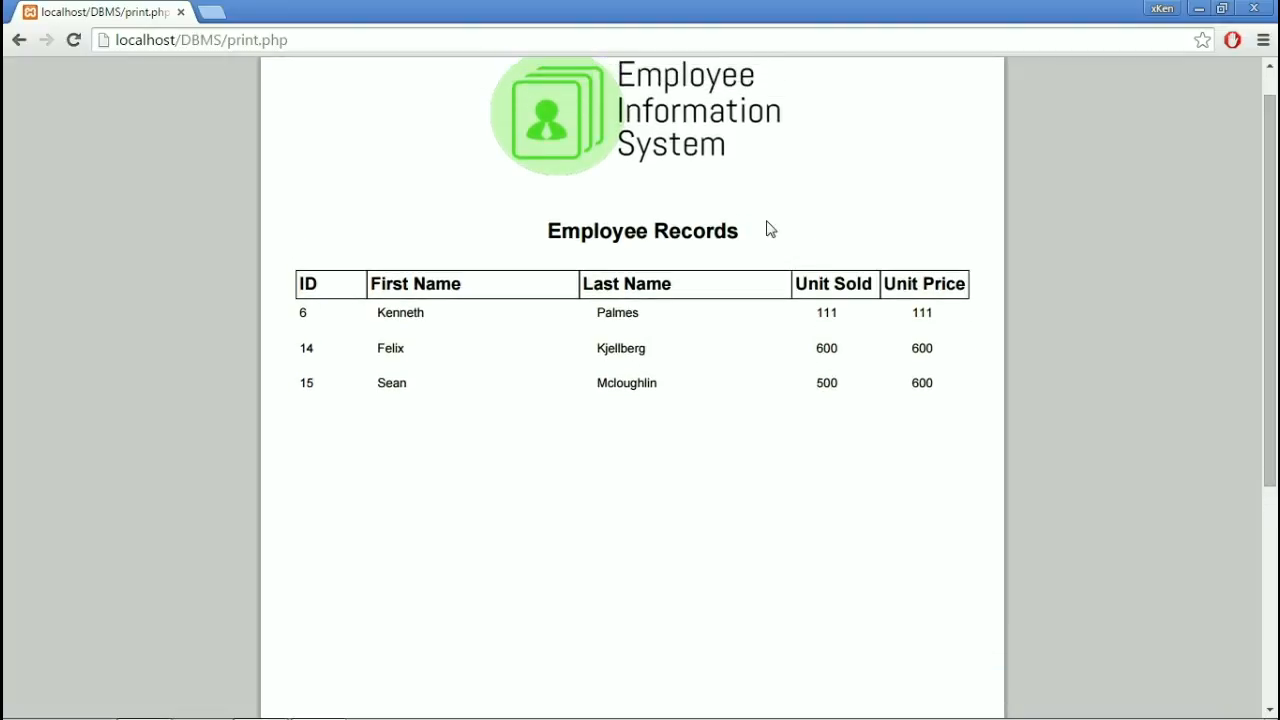
{"action": "mouse_move", "coordinate": [592, 242]}
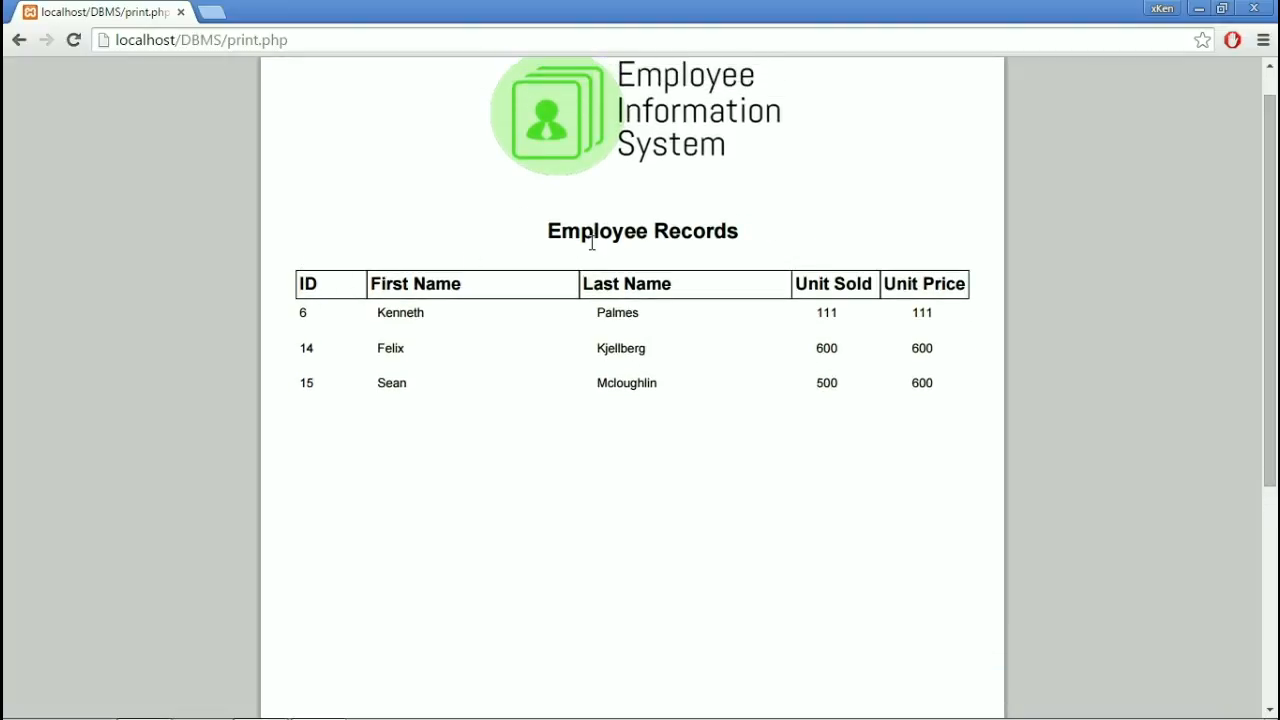